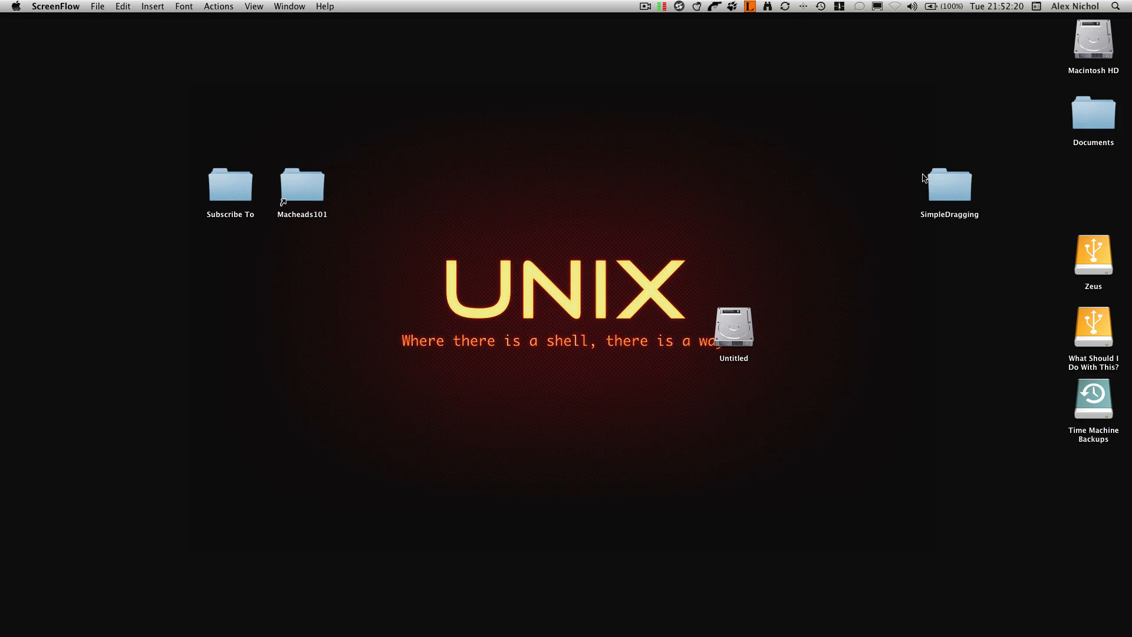
Open SimpleDragging.xcodeproj from the SimpleDragging desktop folder in Xcode
double_click(948, 184)
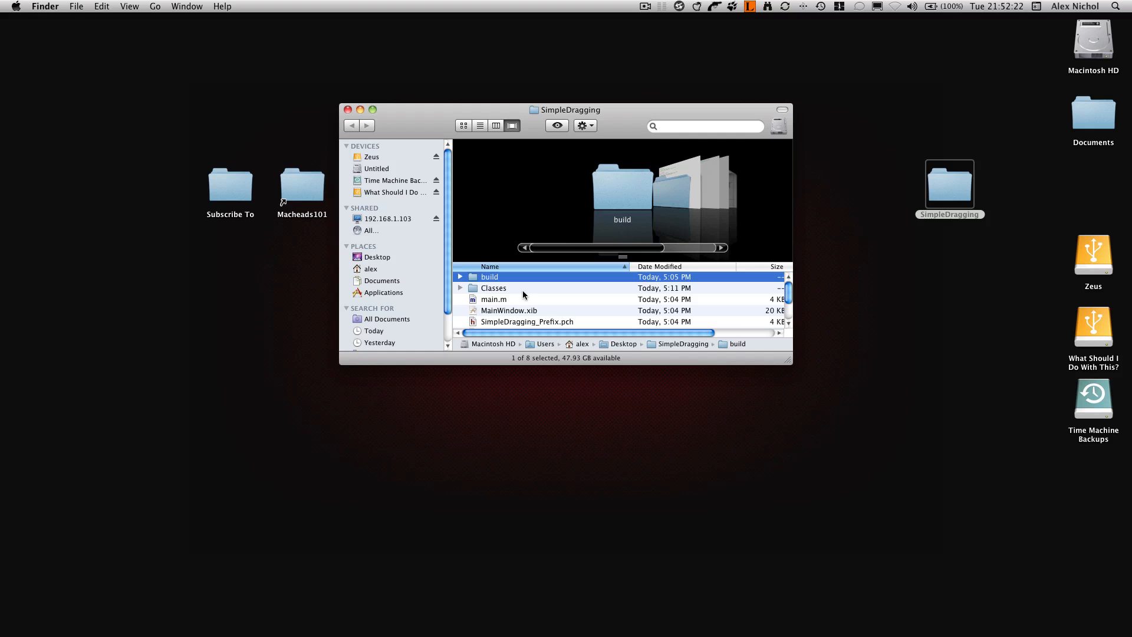
click(527, 311)
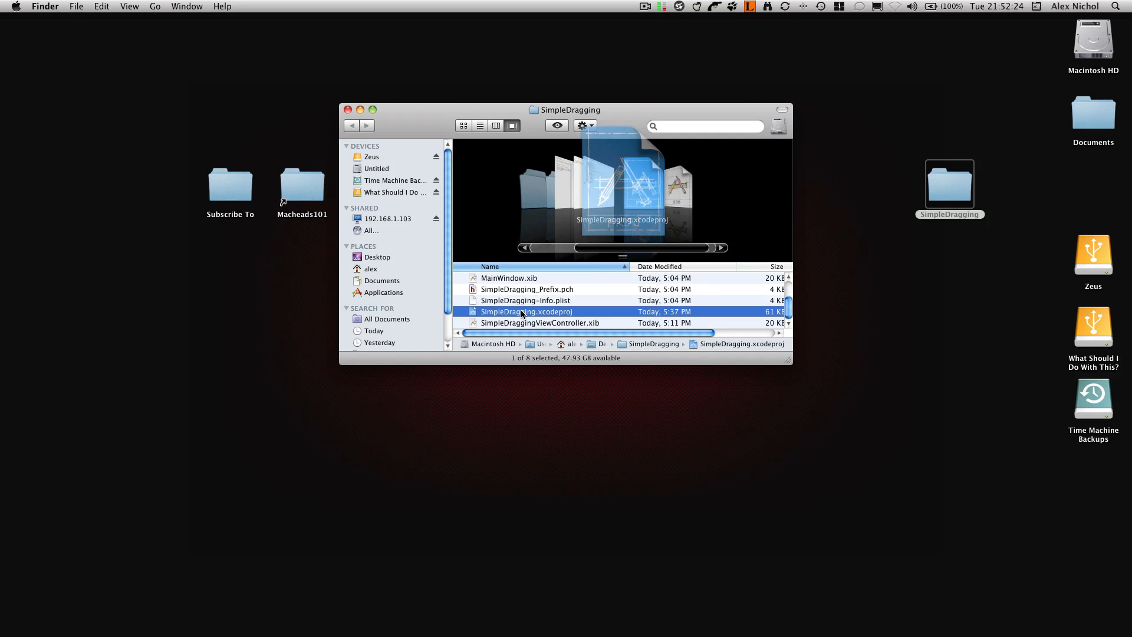
double_click(526, 311)
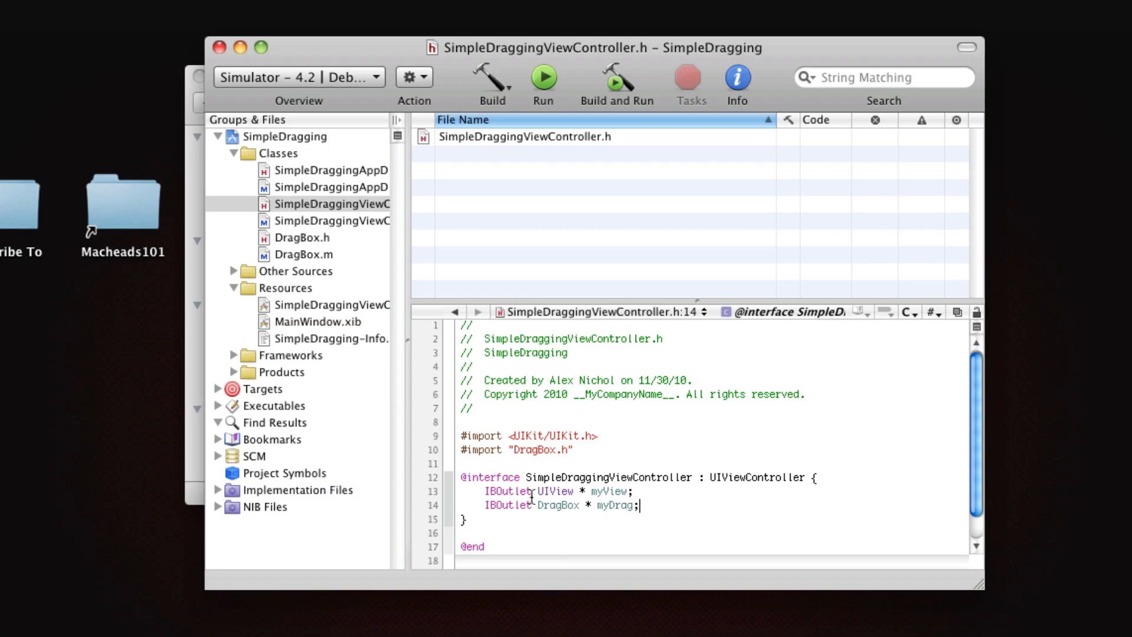
double_click(557, 505)
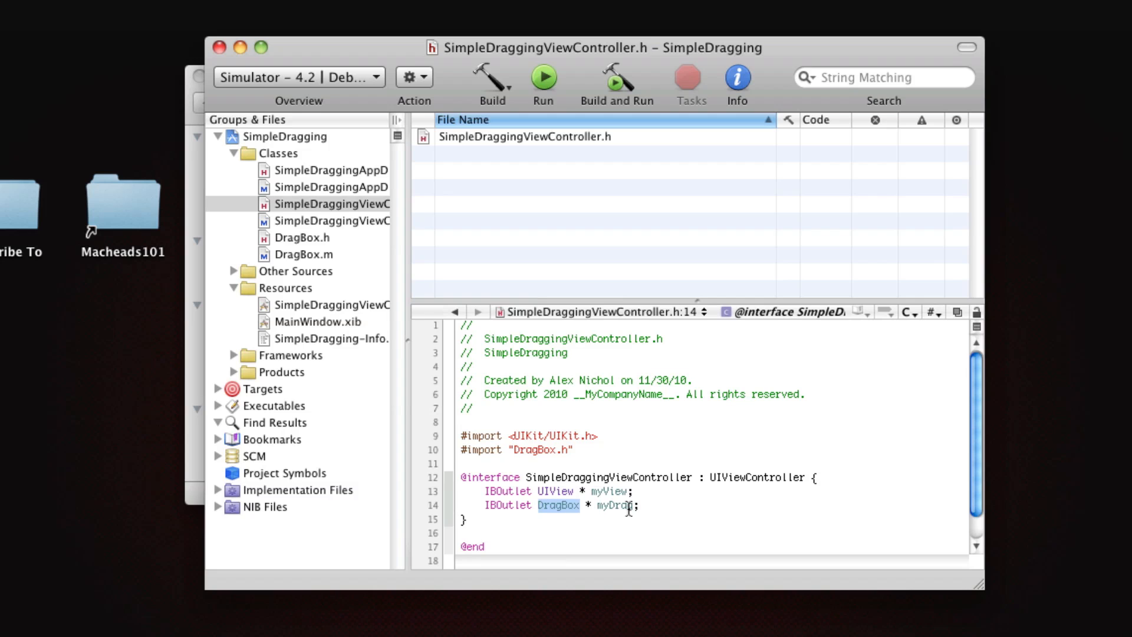
mouse_move(570, 507)
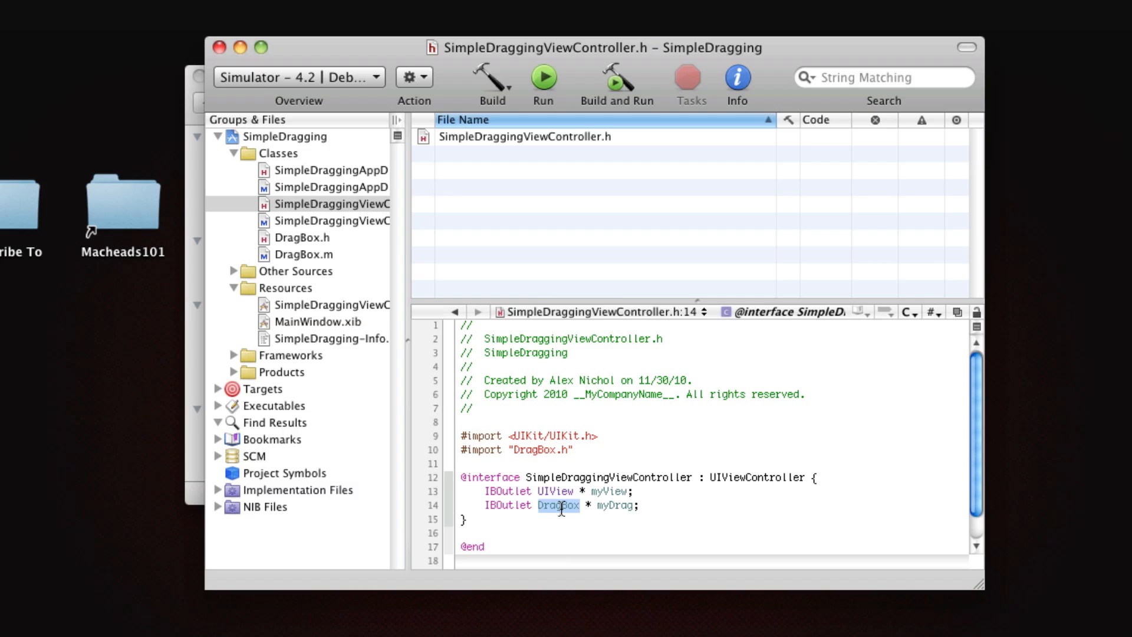
mouse_move(763, 500)
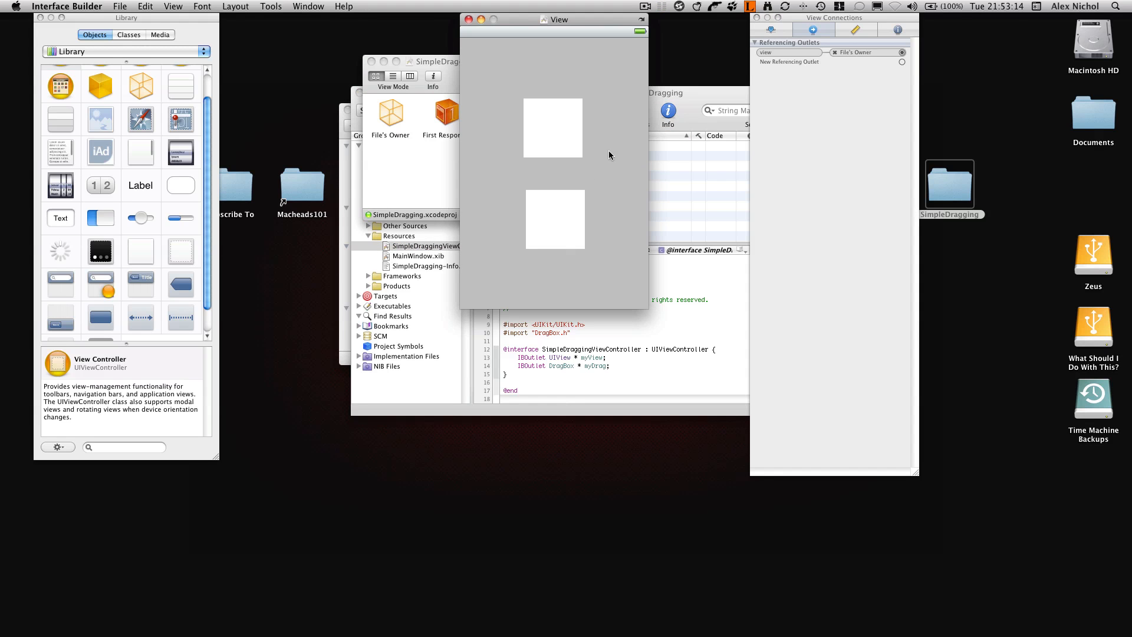
Open the view XIB to inspect its two squares and View Connections outlets
click(552, 128)
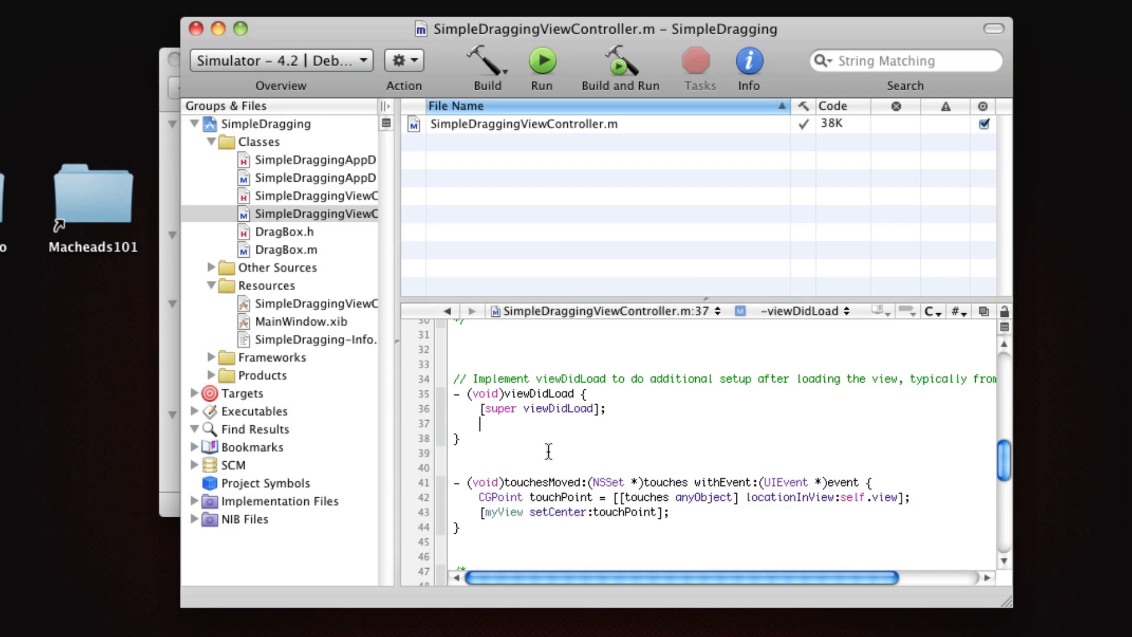
mouse_move(554, 451)
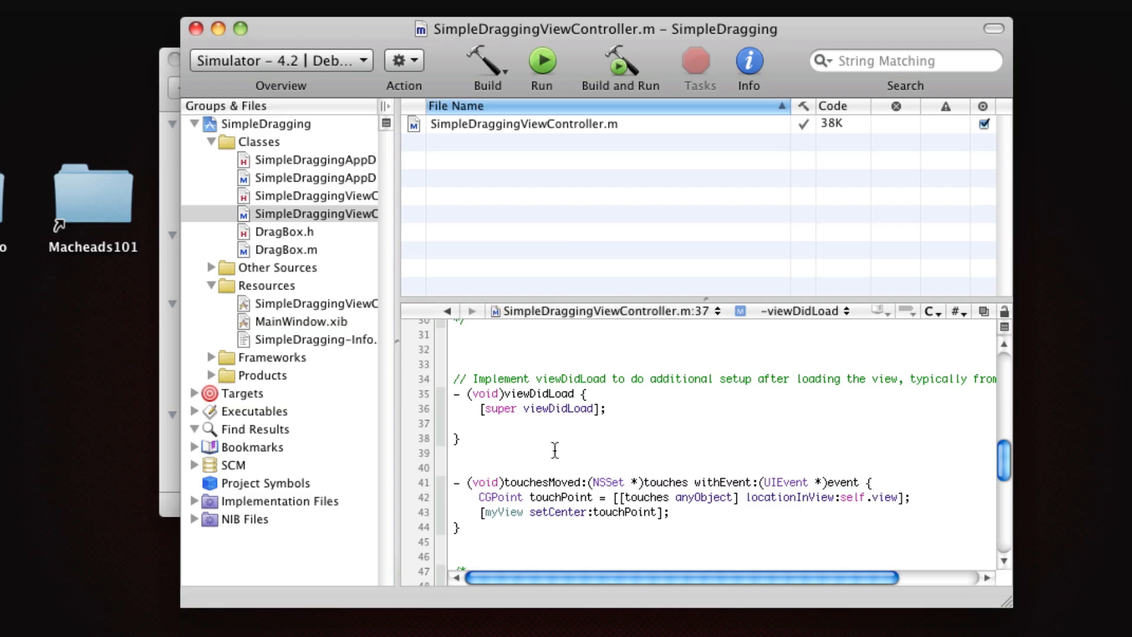
In viewDidLoad, read @"myView" from standardUserDefaults and apply it via setFrame:CGRectFromString
text(NSString * myViewFrame = [)
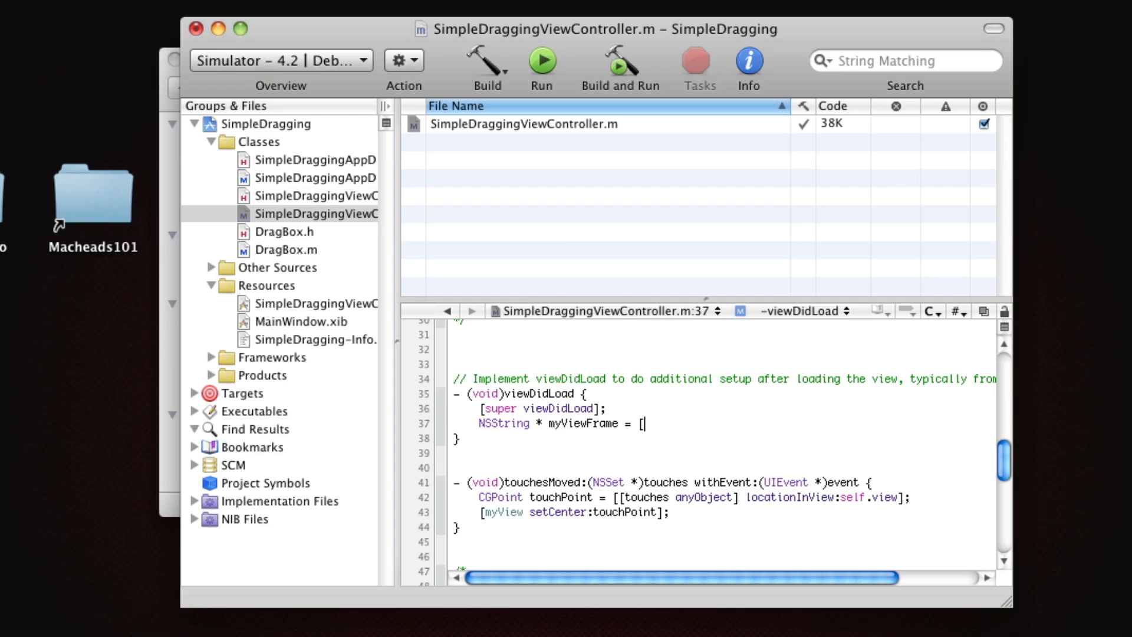
text(NSUserDefaults * default =)
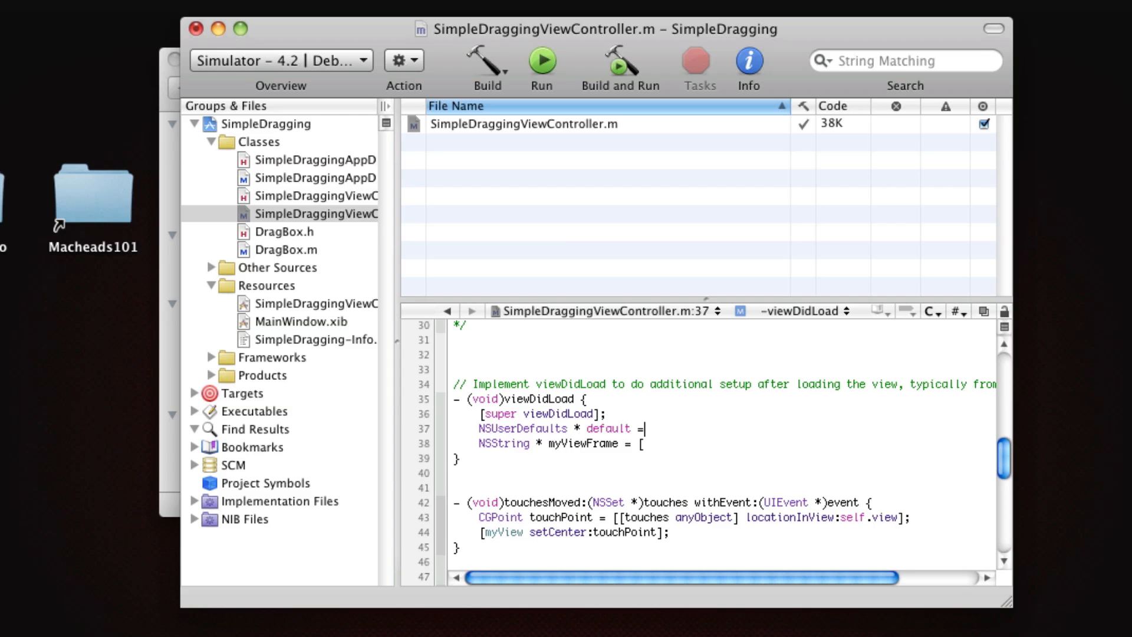
text(s)
click(564, 443)
text(defaults objectForKey:)
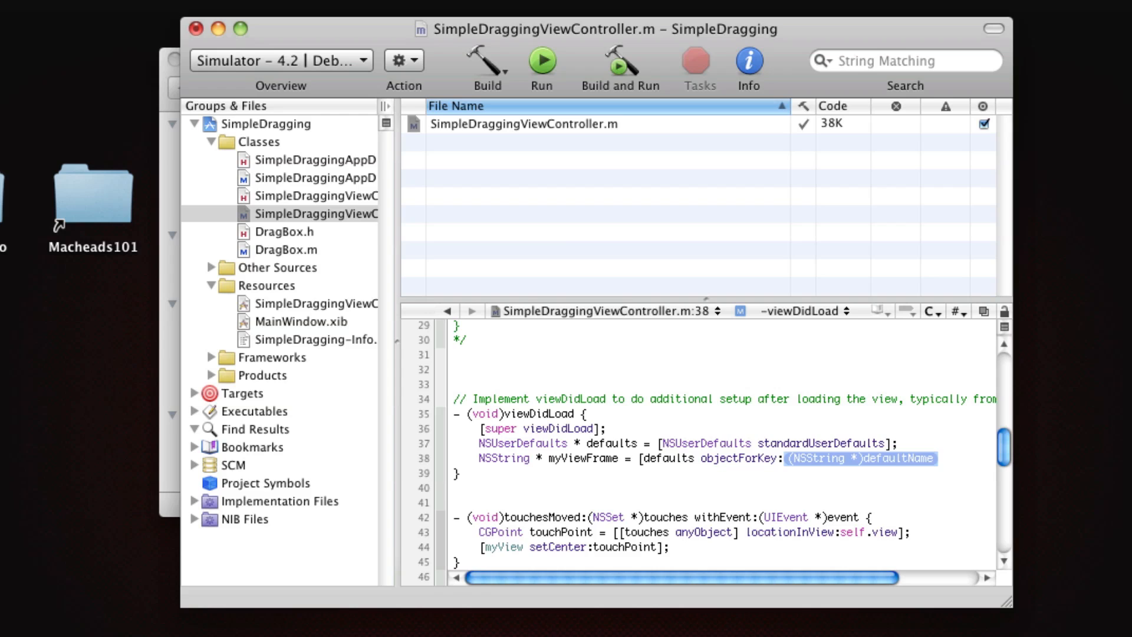
text(@"my)
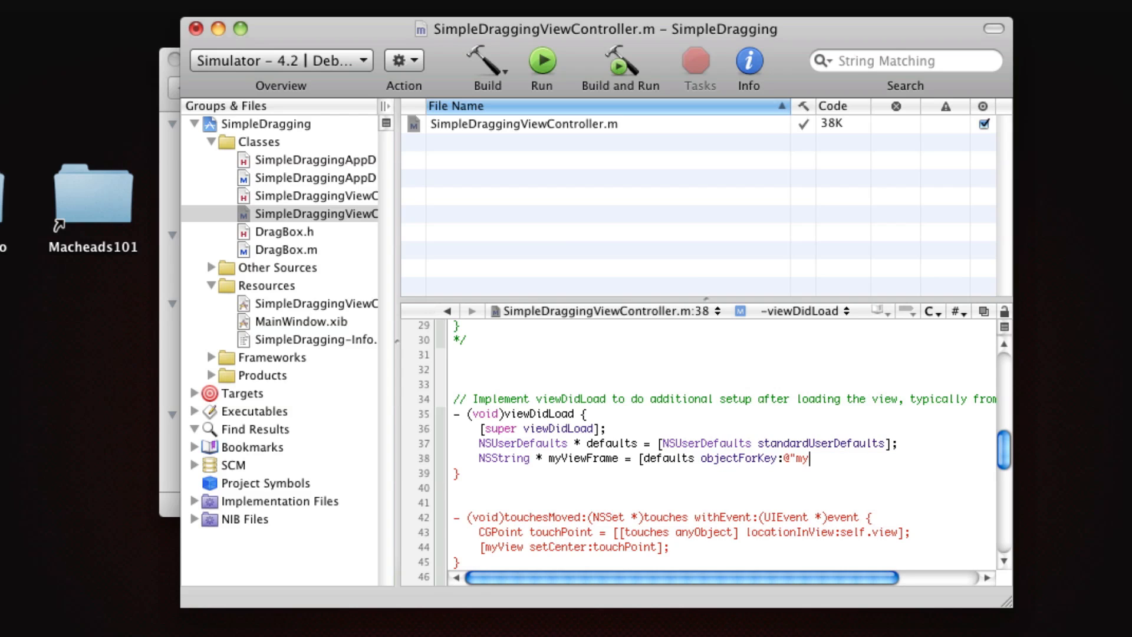
text(View"];)
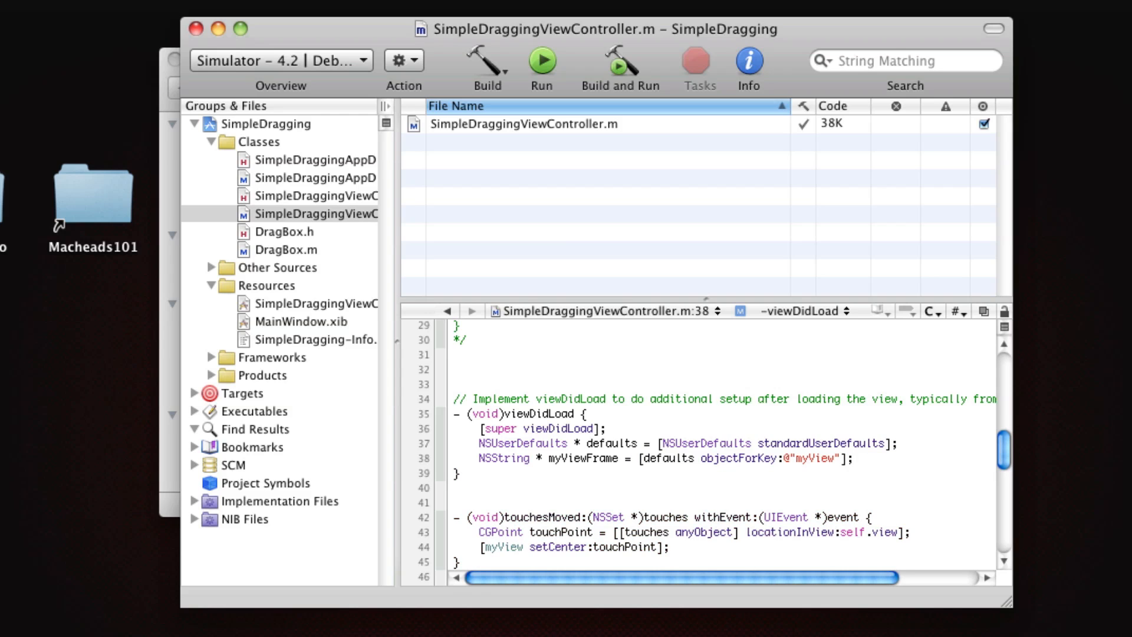
text([myView)
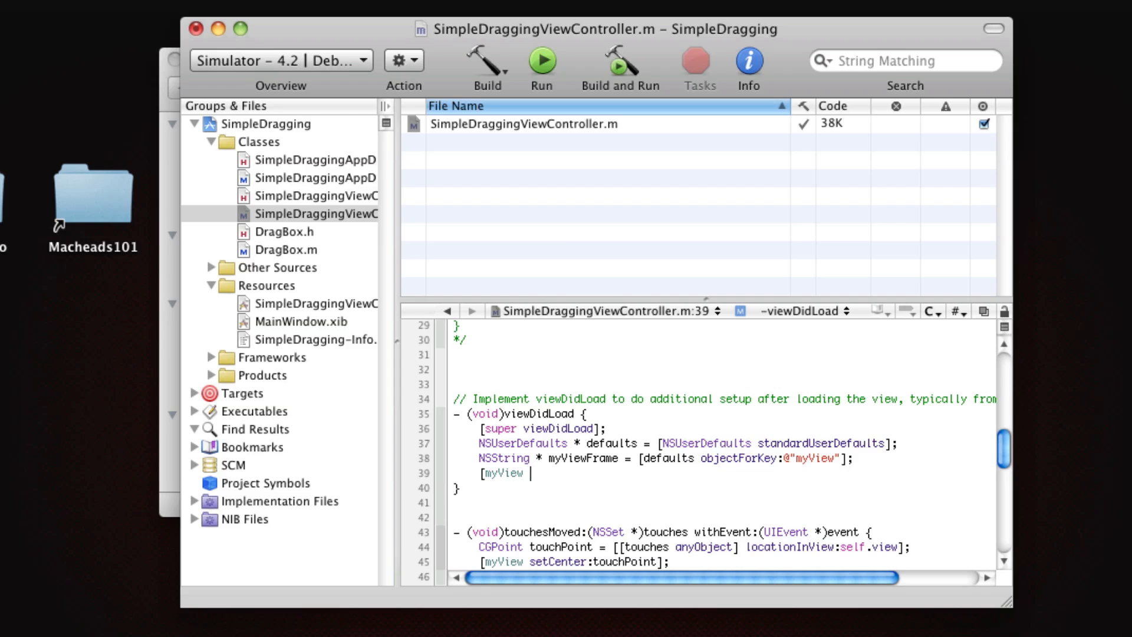
text(setFrame:CGRectFromString(NSString *string)
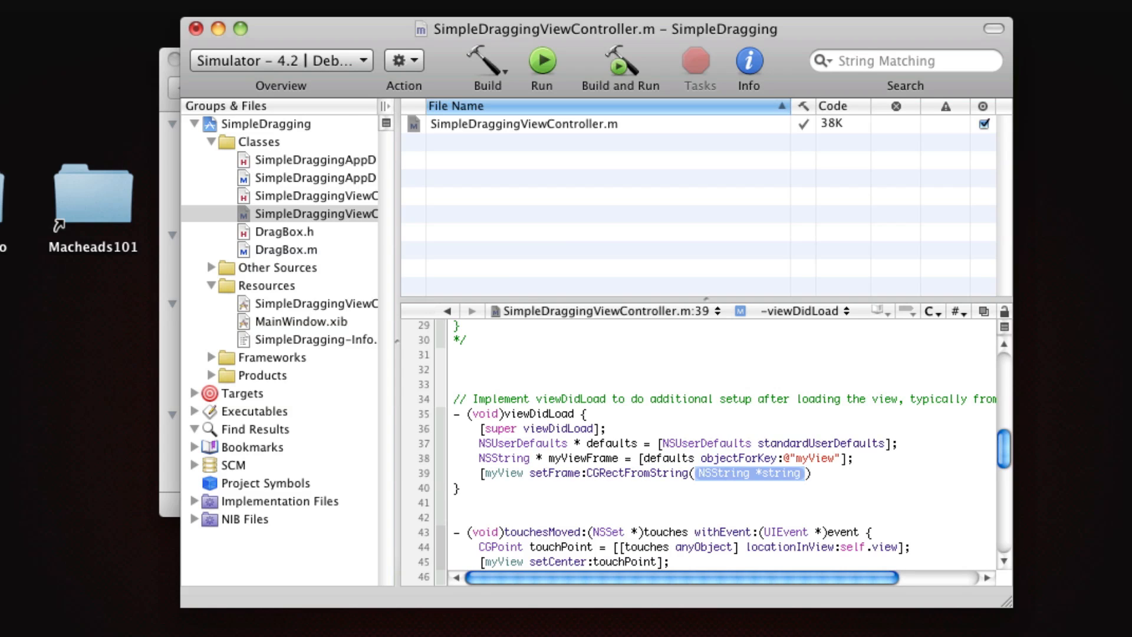
text(myViewFrame)
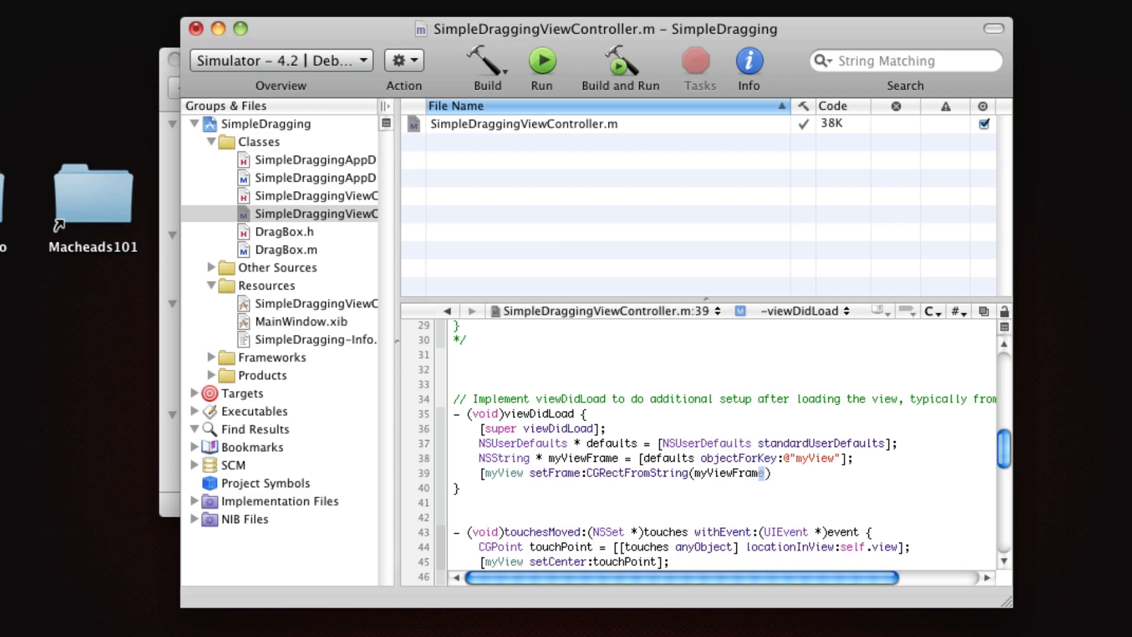
text()];)
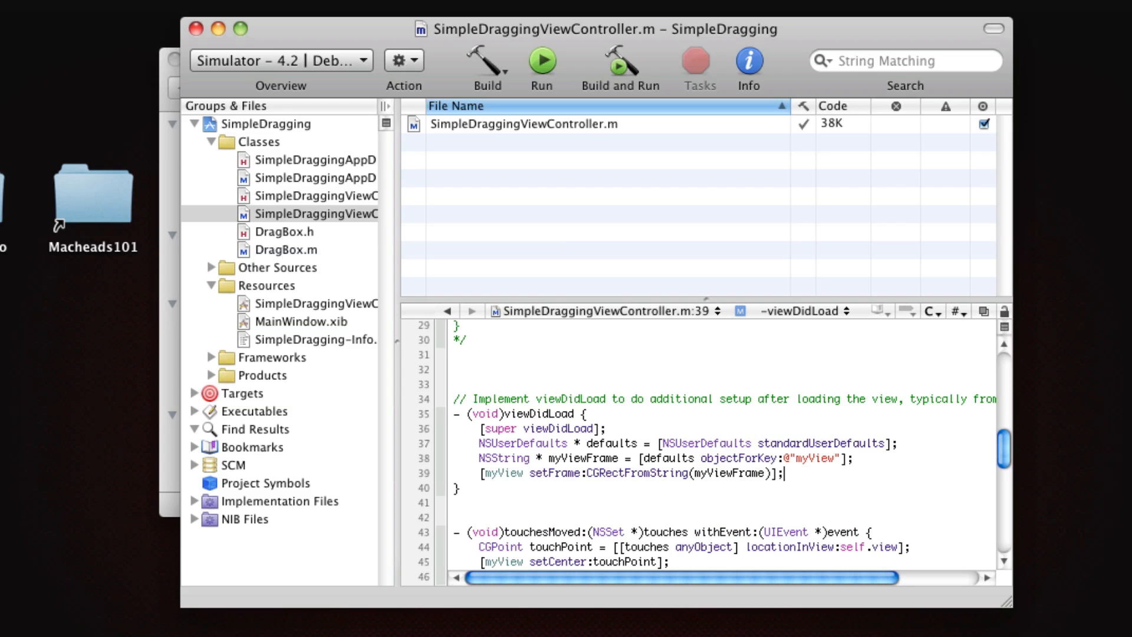
click(556, 457)
text(- (void)touc)
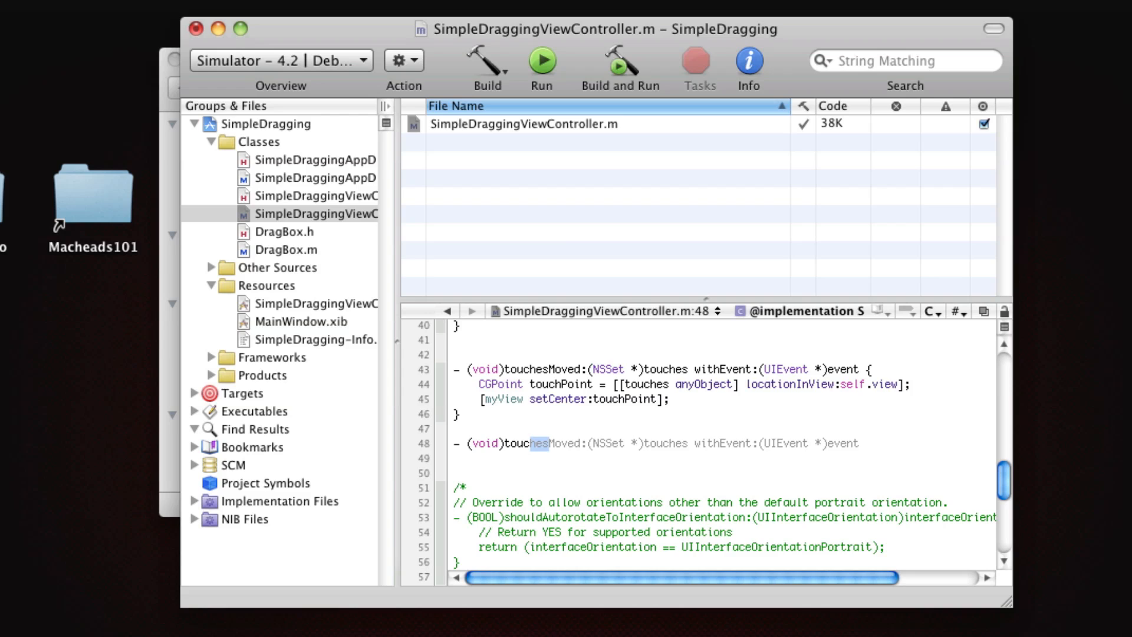
Write touchesEnded to turn myView's frame into rectString and store it in NSUserDefaults
text(Ended:(NSSet *)touches withEvent:(UIEvent *)event)
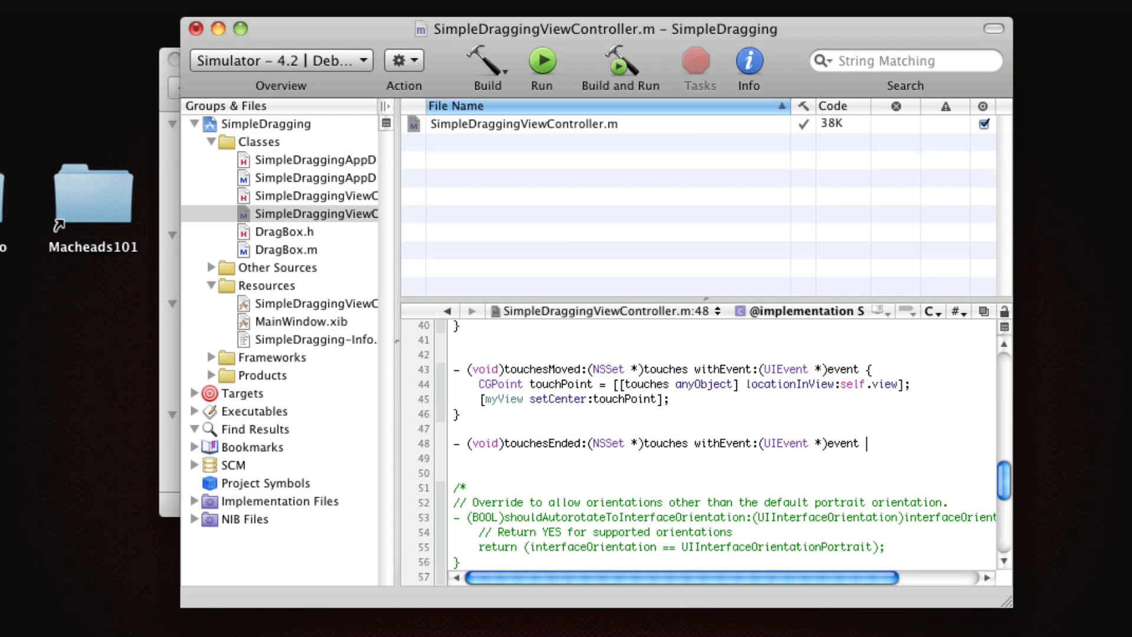
text({)
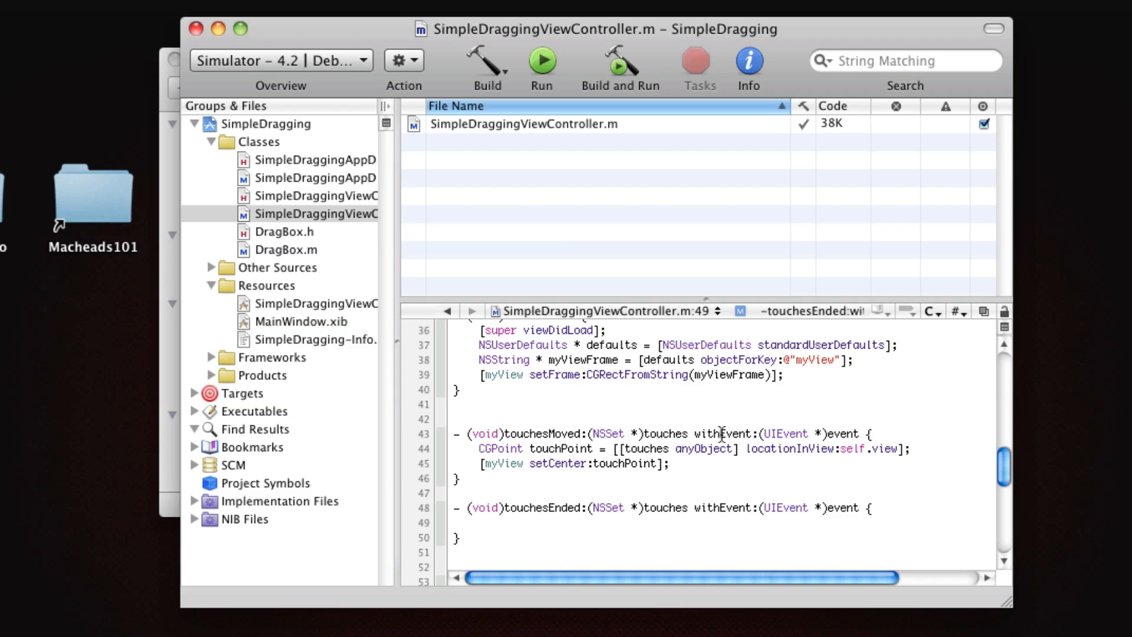
text(NSString)
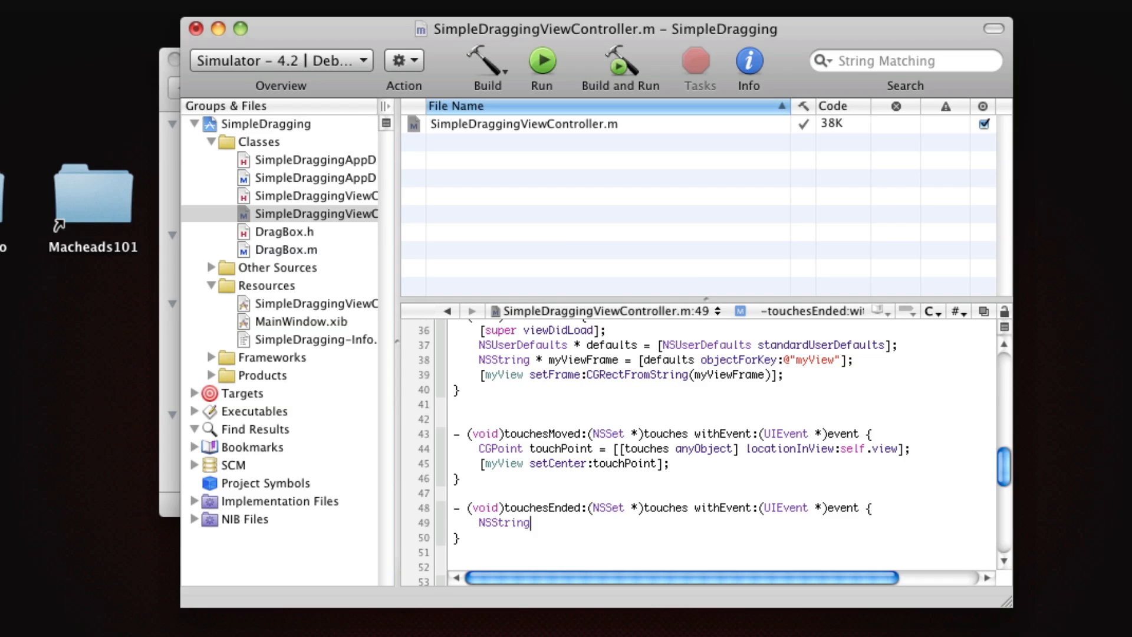
text(* rectString =)
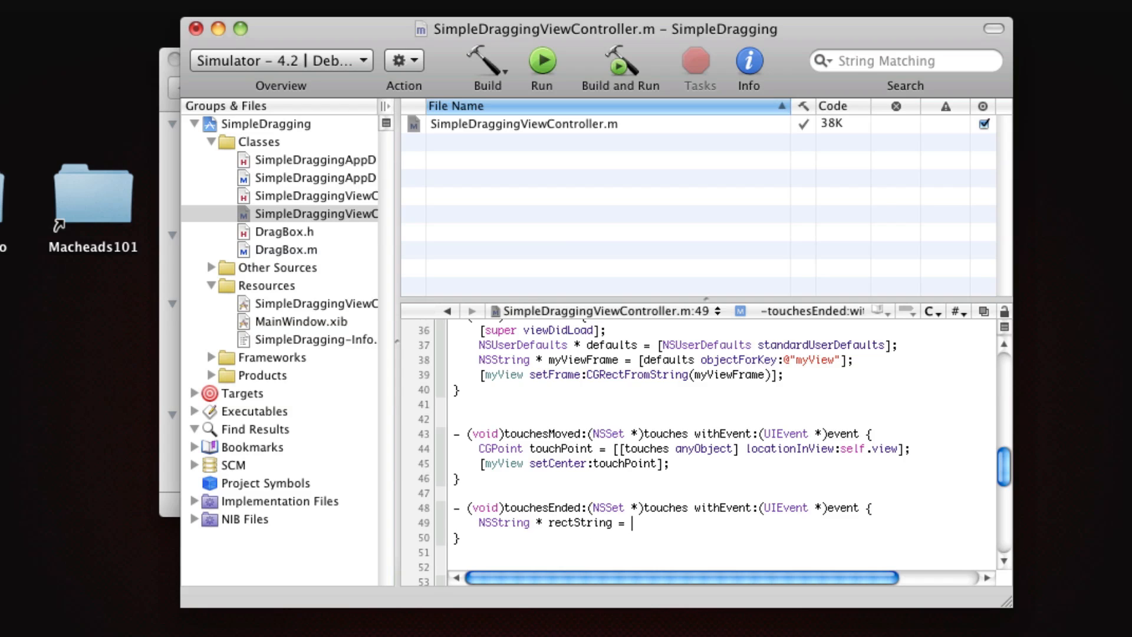
text(NS)
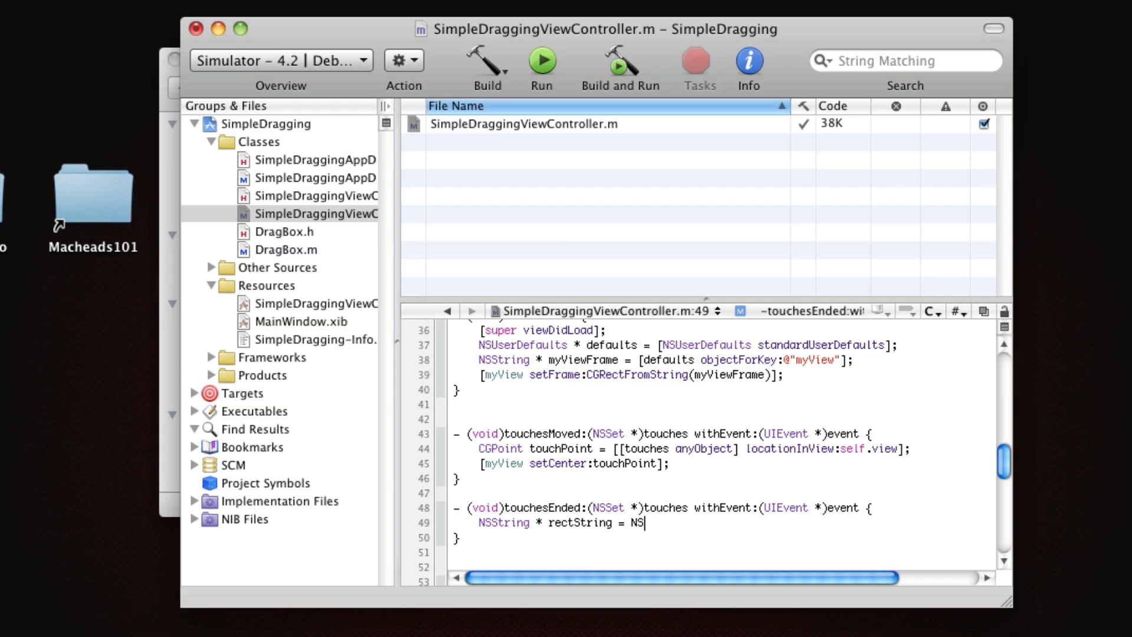
text(StringFromClass)
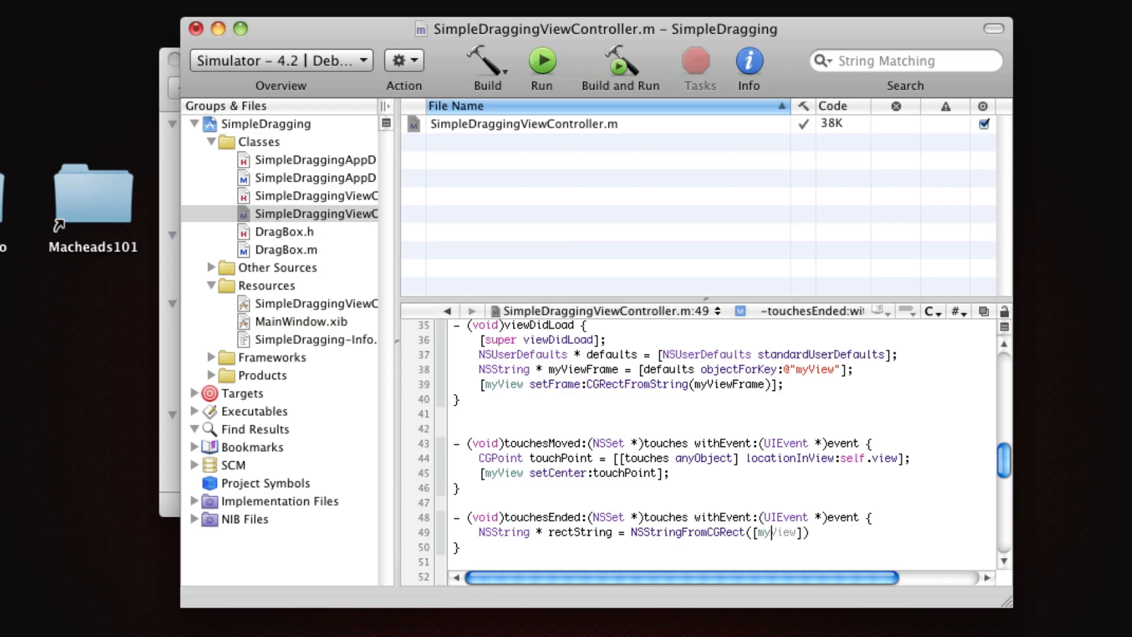
text(frame)
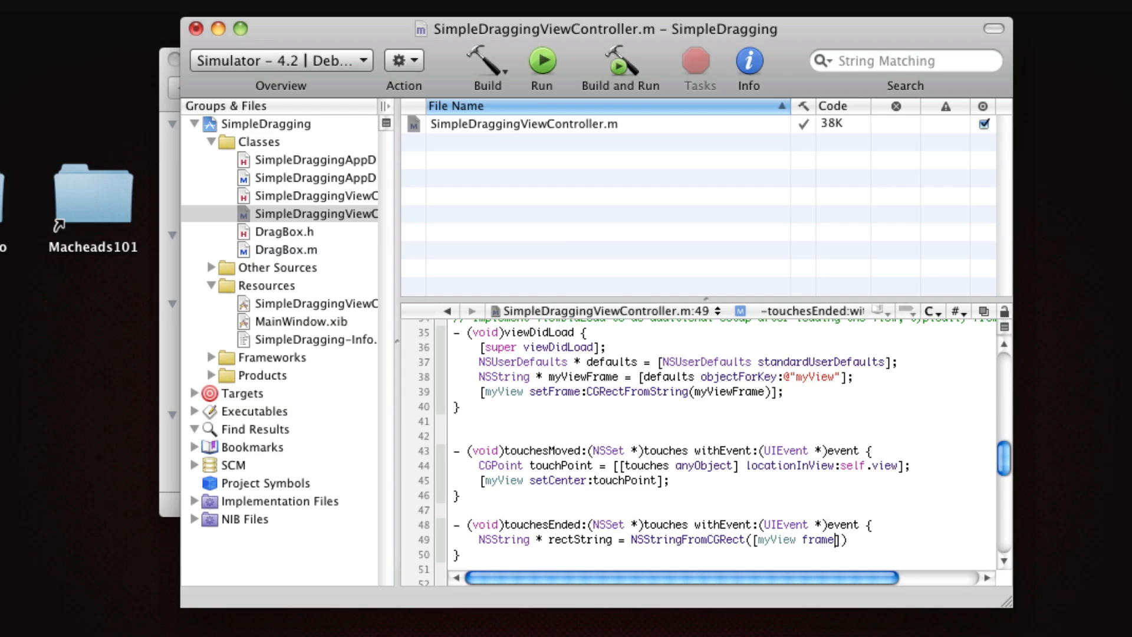
text(;)
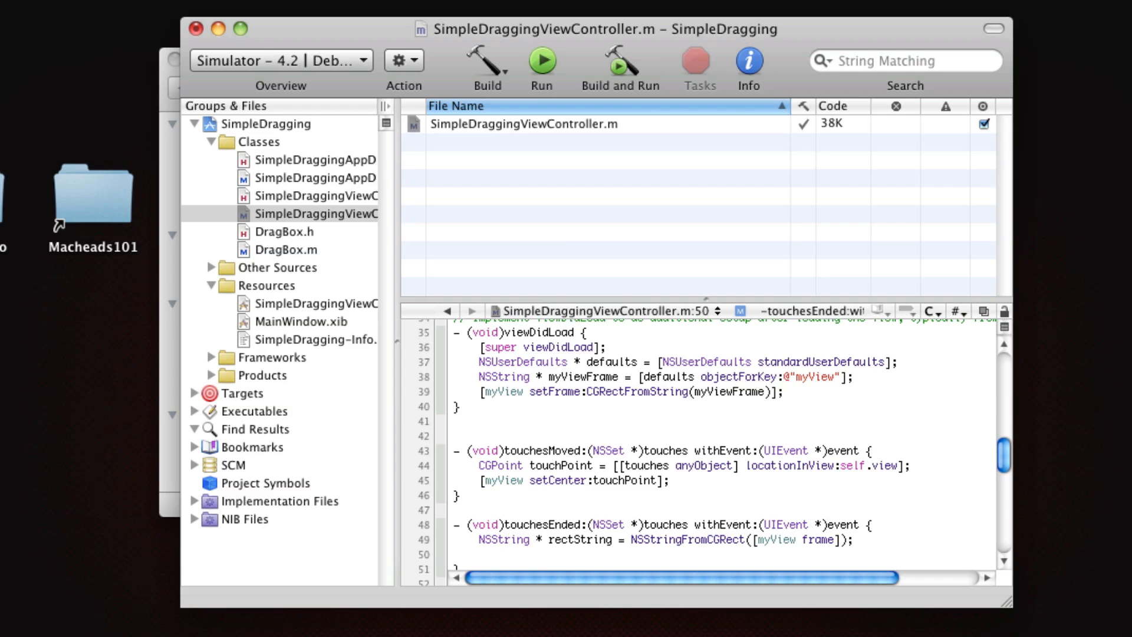
text([[NSUserDefaults standardUserDefaults] setObject:rectString)
text(forKey:@"myView"];)
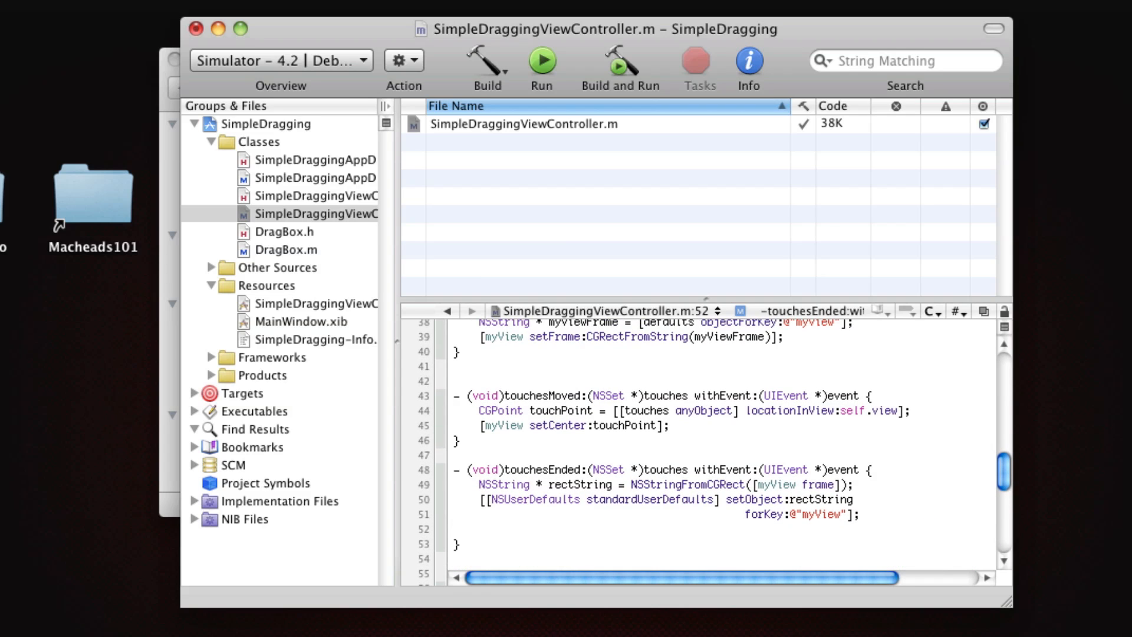
Declare NSUserDefaults *defaults as standardUserDefaults and add [defaults synchronize] after saving
double_click(615, 499)
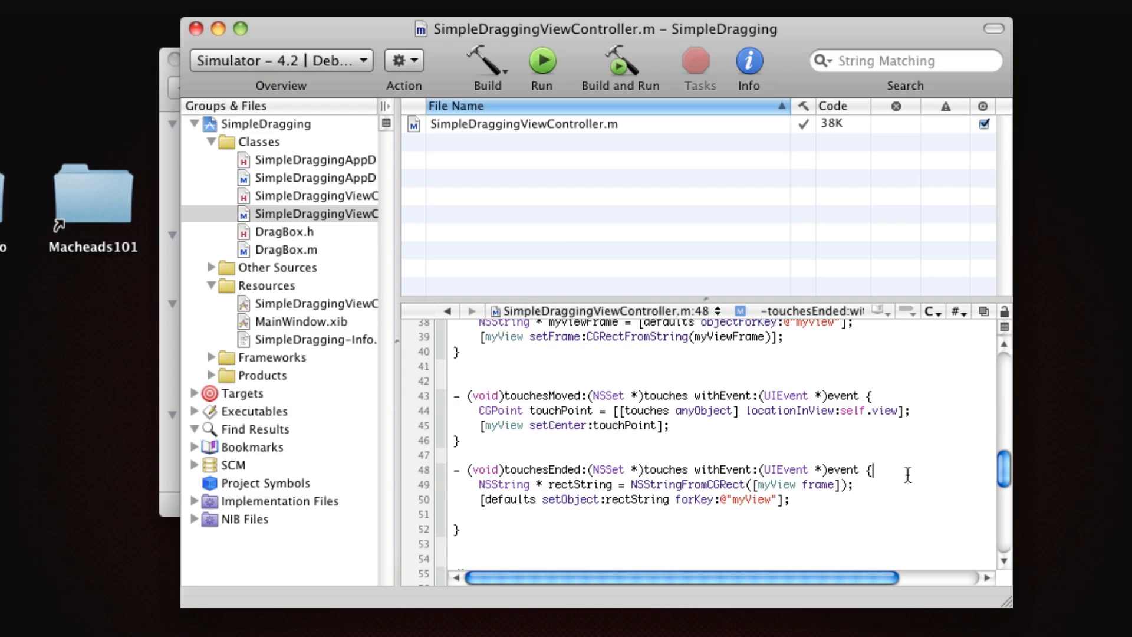
text(NSUserDefaults *)
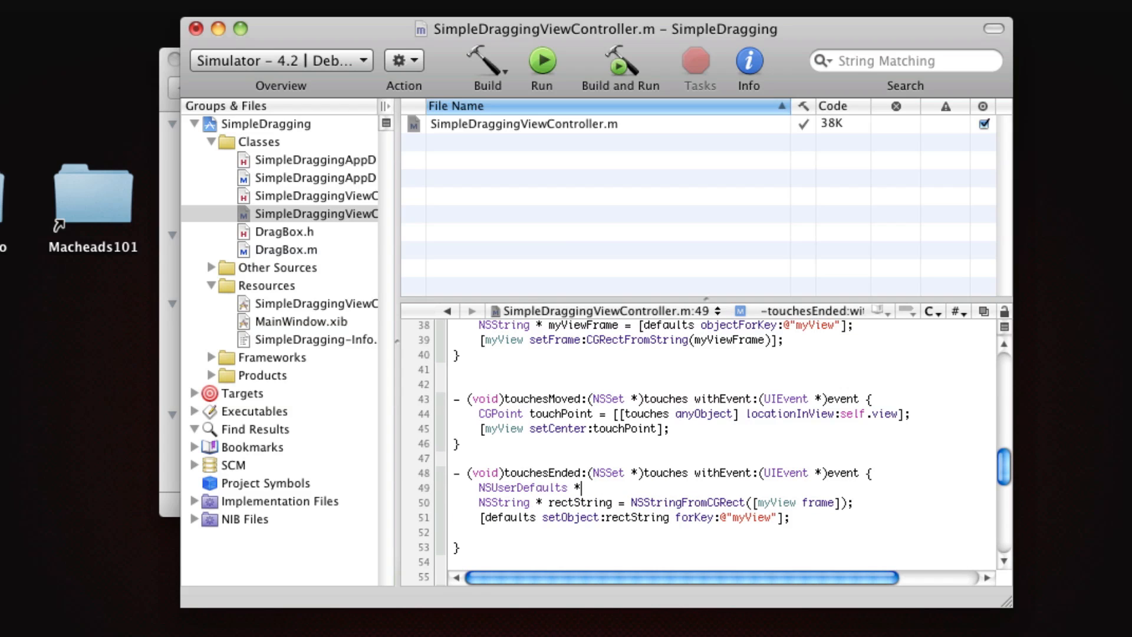
text(defaults = [NSUserDefaults standardUserDefaults];)
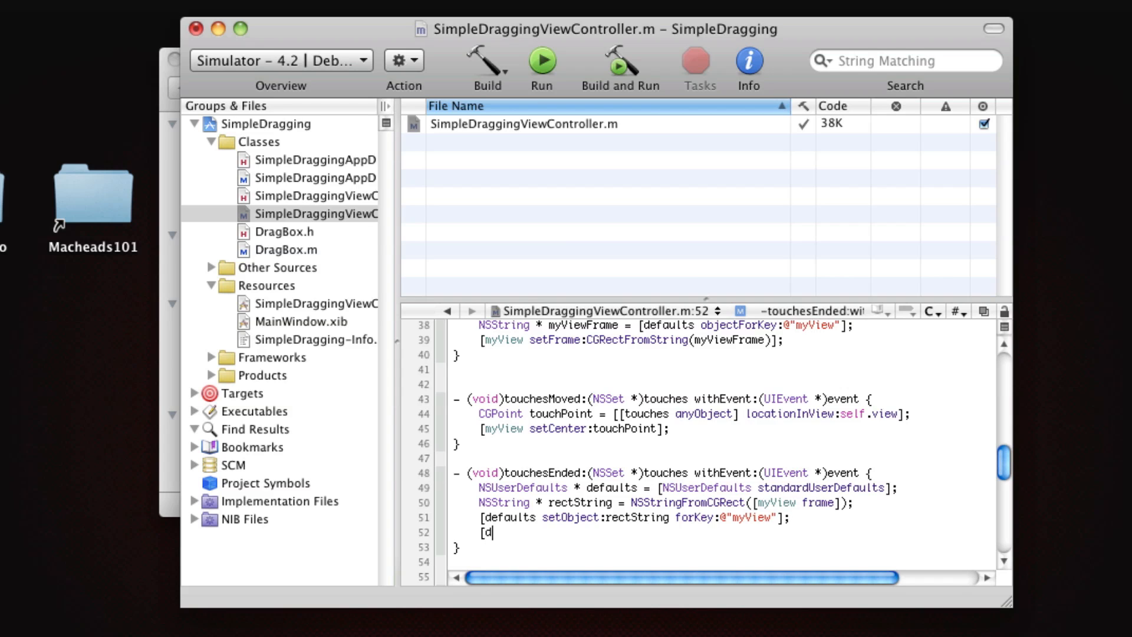
text(defaults synchronize];)
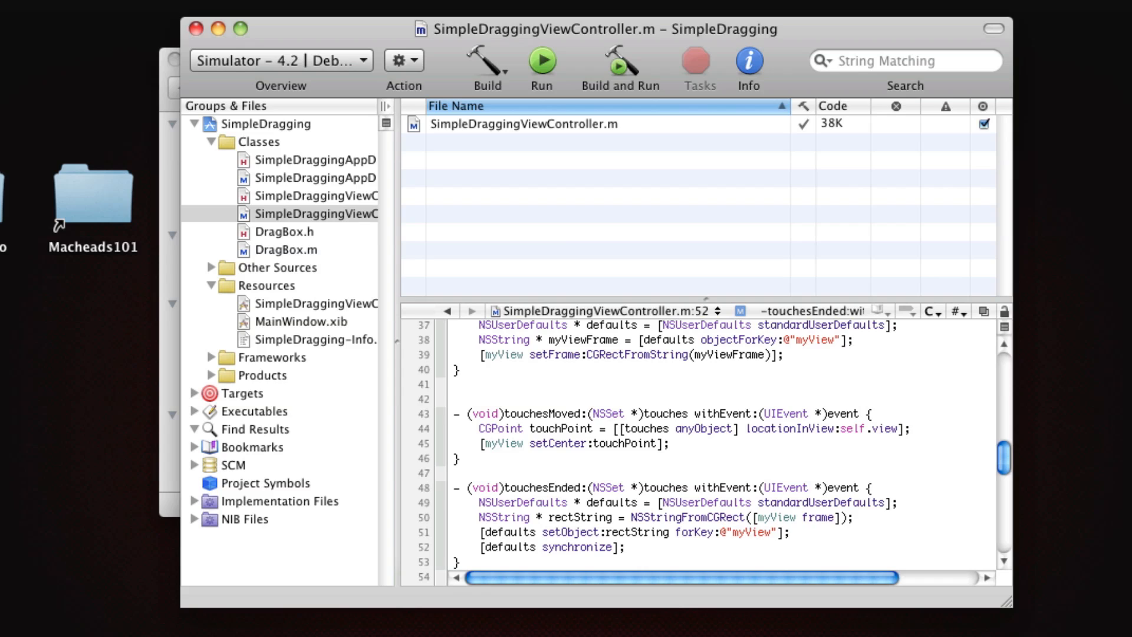
click(625, 547)
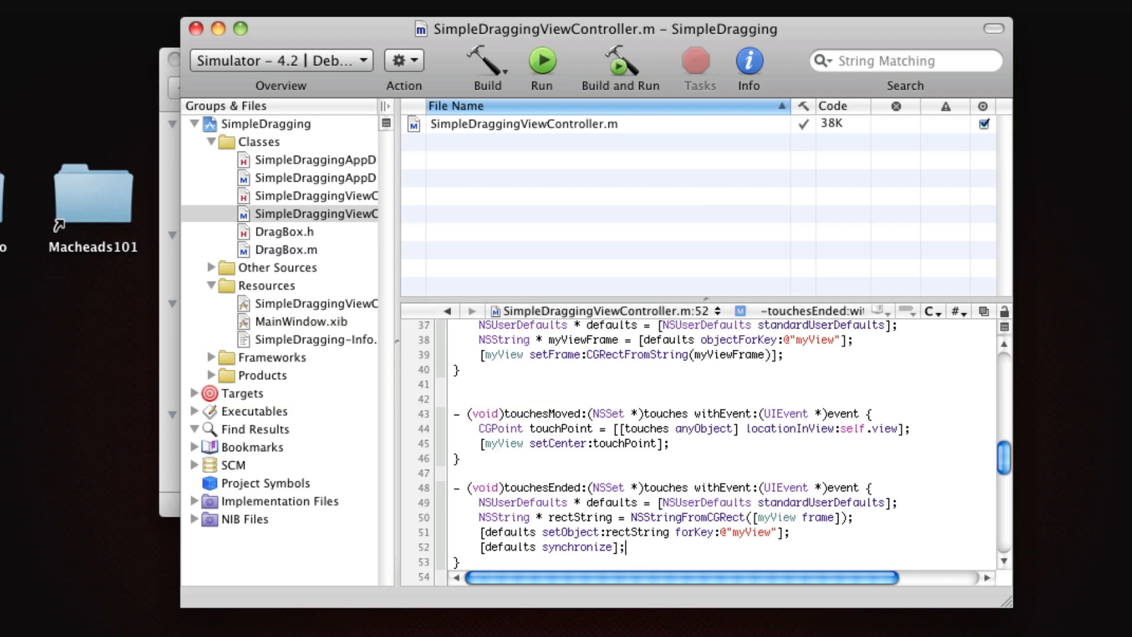
mouse_move(707, 549)
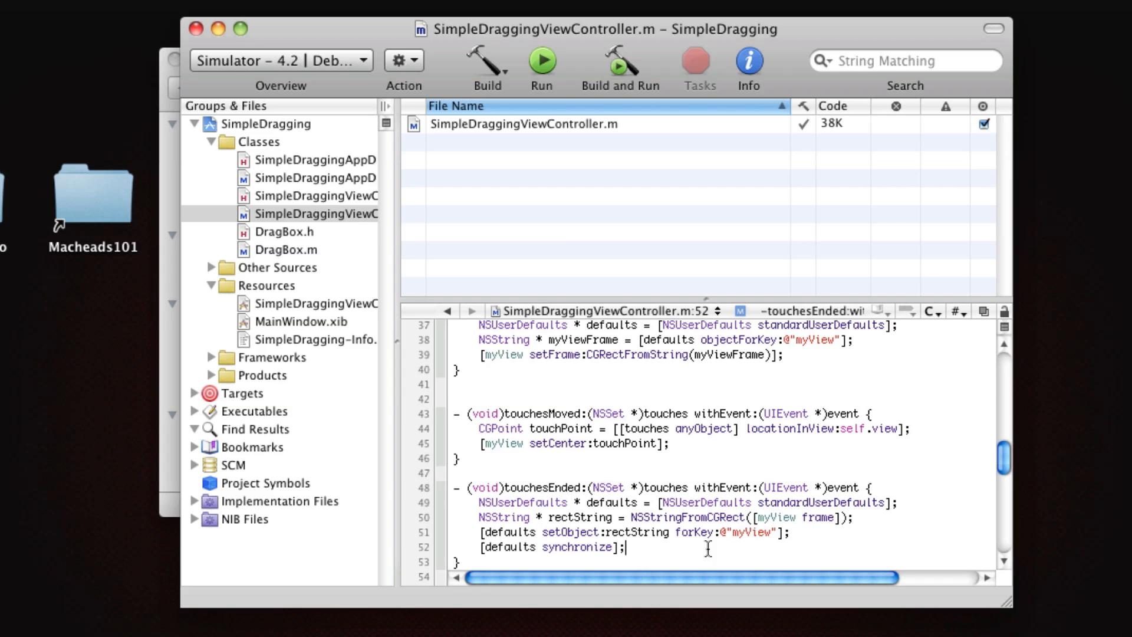
double_click(508, 546)
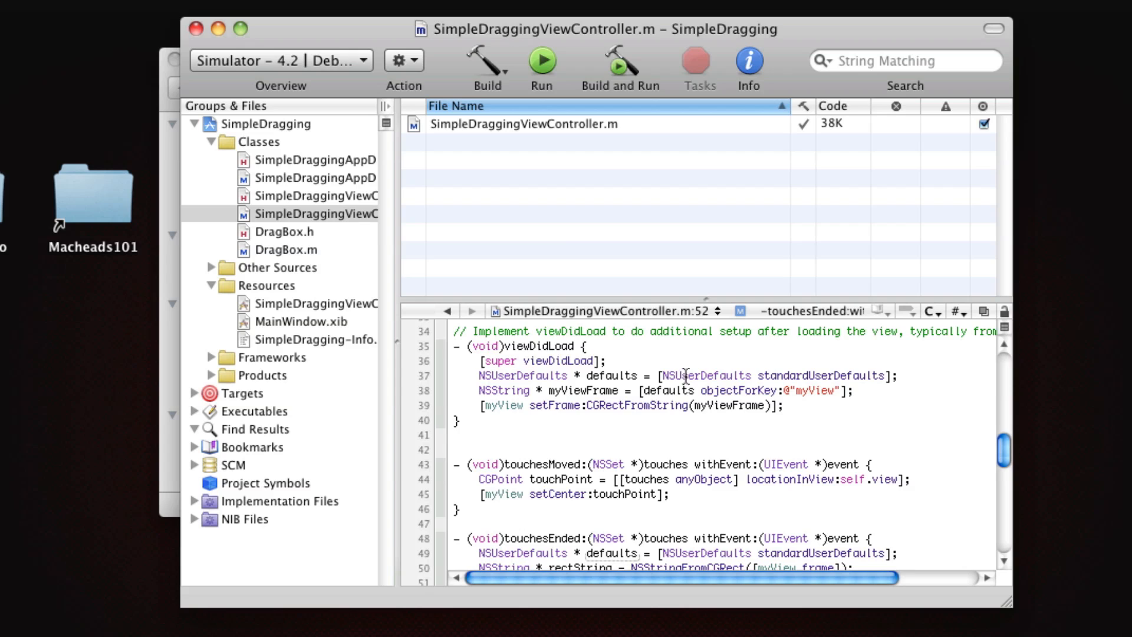
mouse_move(604, 390)
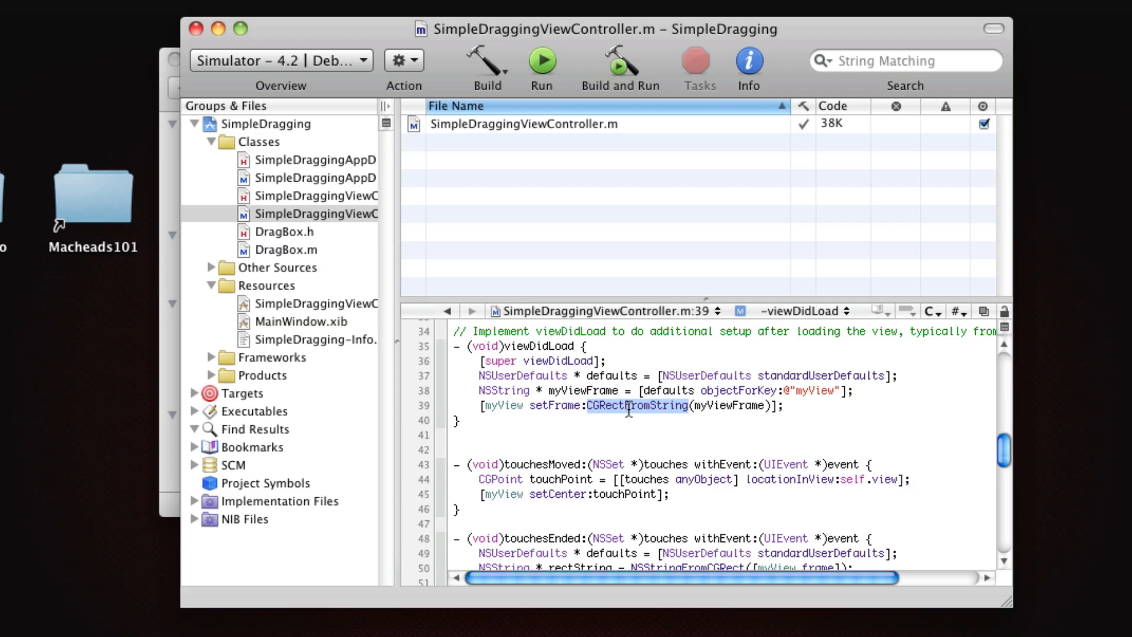
Check CGRectFromString in viewDidLoad and start Build and Run
scroll(down, 3)
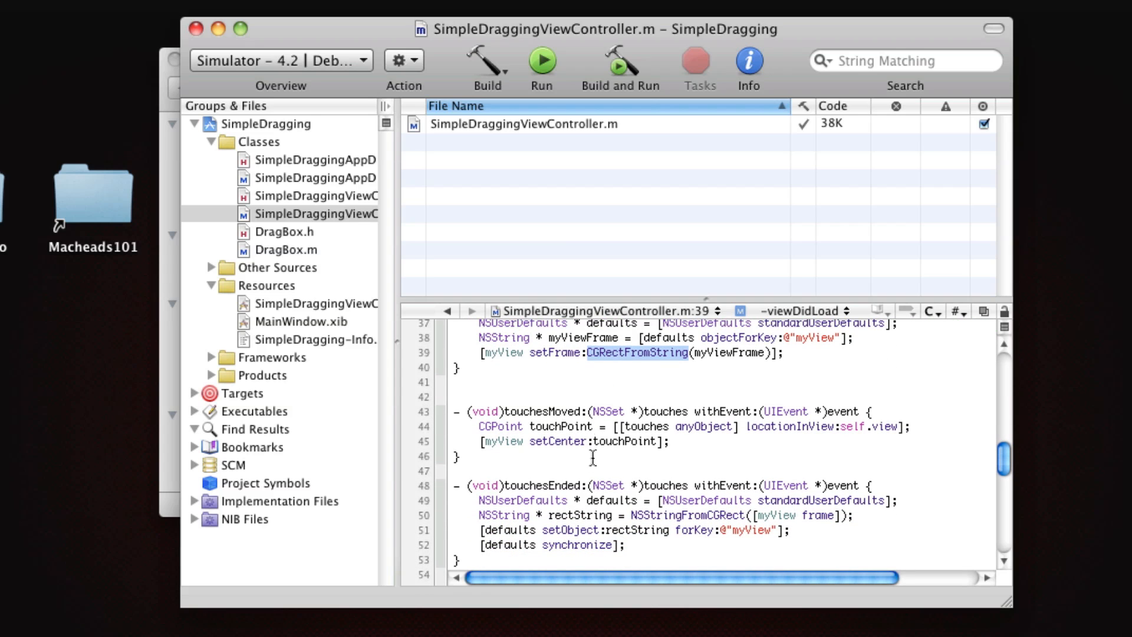
double_click(634, 531)
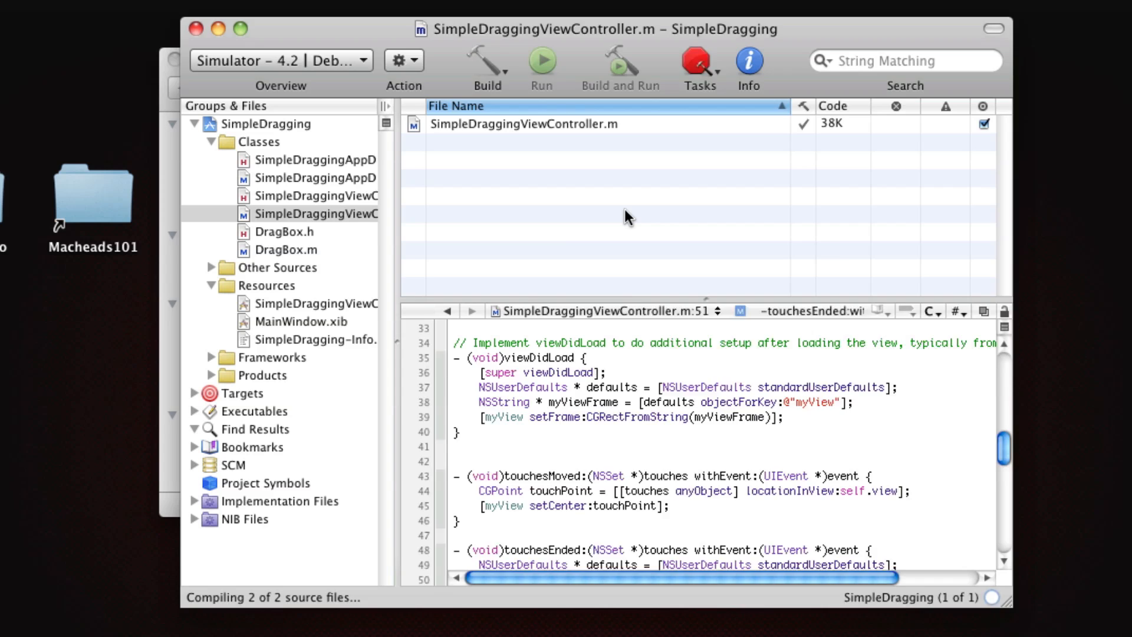
Drag the black DragBox slightly down and right in the simulator, then revisit viewDidLoad
click(619, 65)
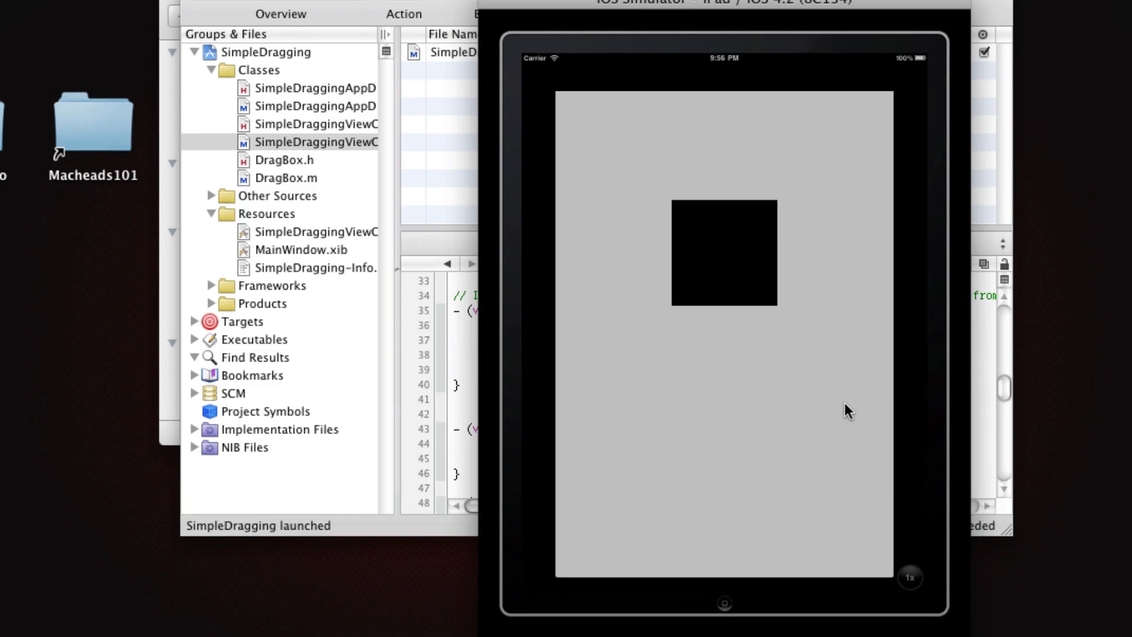
mouse_move(787, 181)
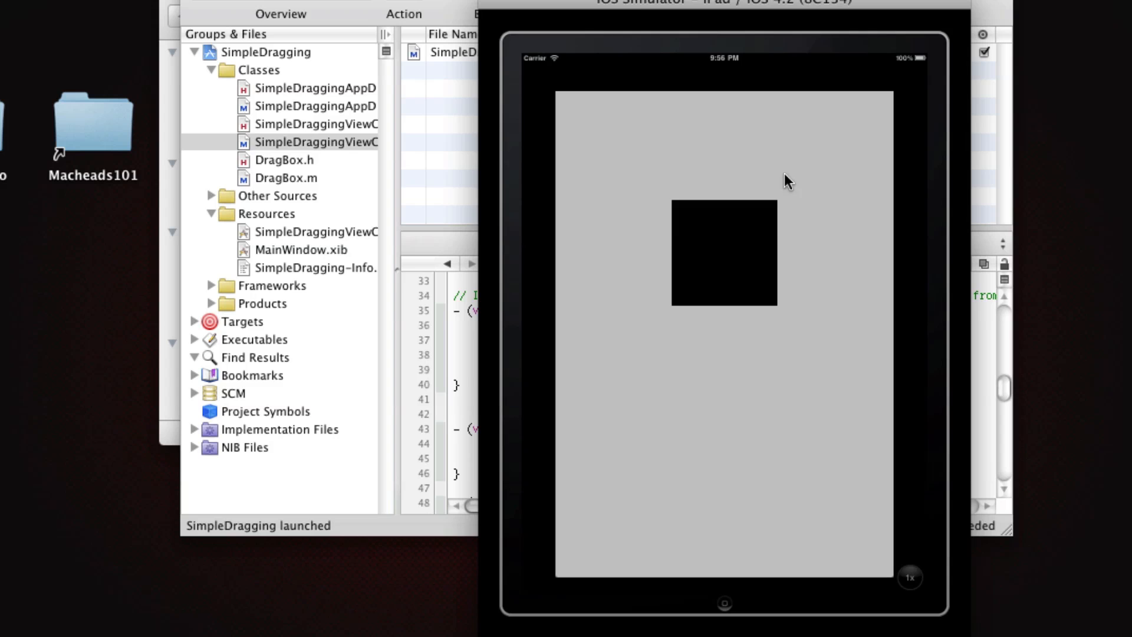
mouse_move(691, 361)
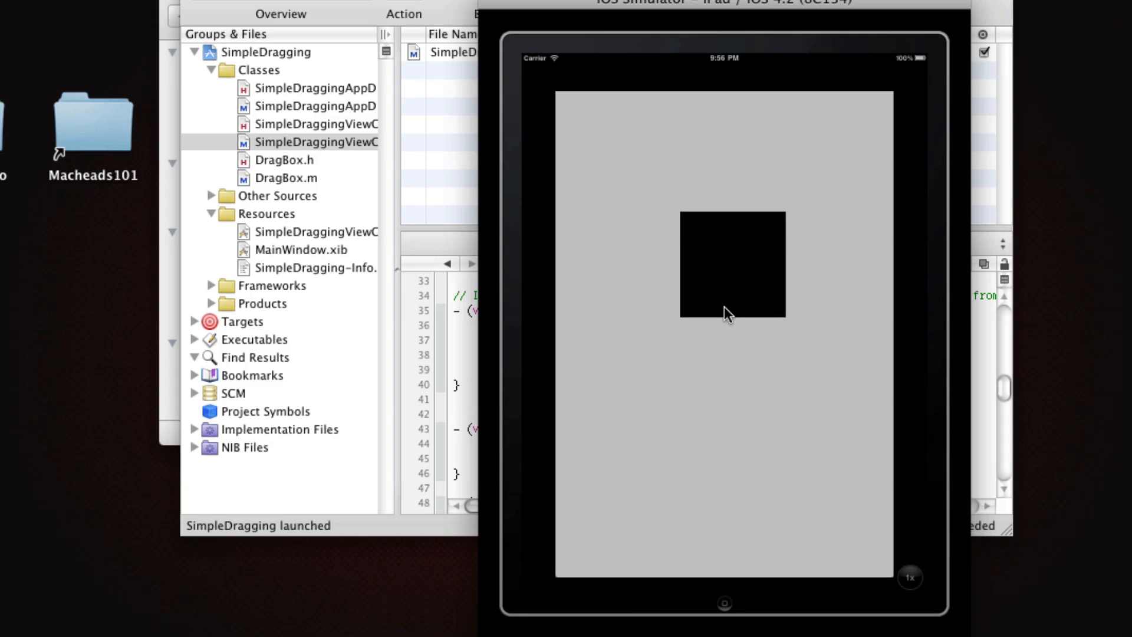
drag(732, 265, 797, 283)
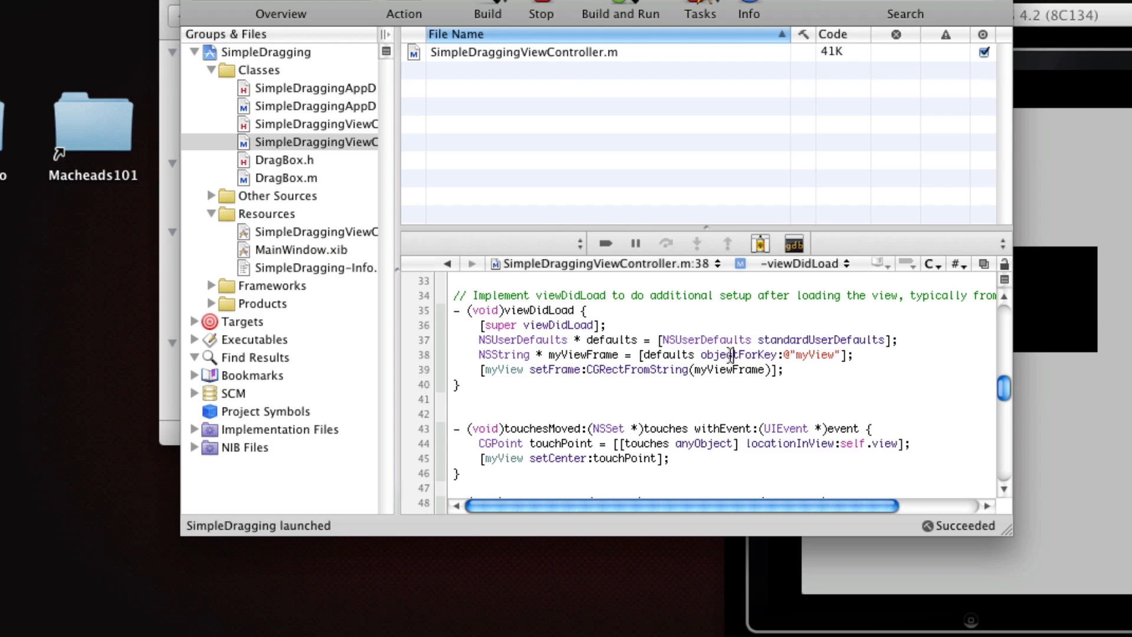
double_click(737, 355)
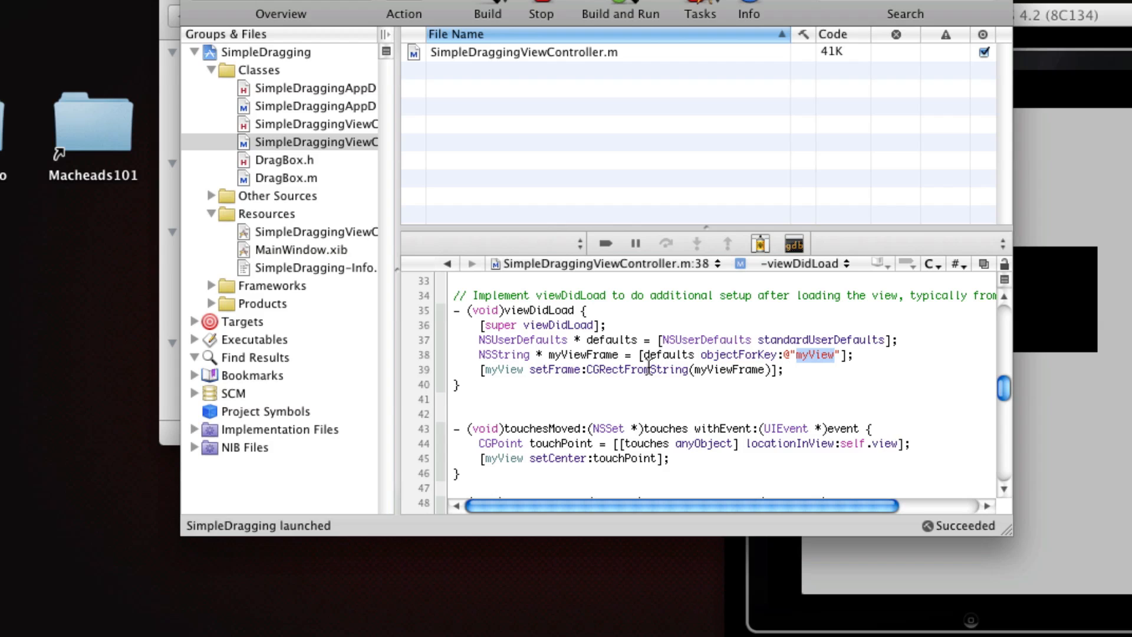
Guard the setFrame line with if (myViewFrame) and stop the running app
double_click(583, 354)
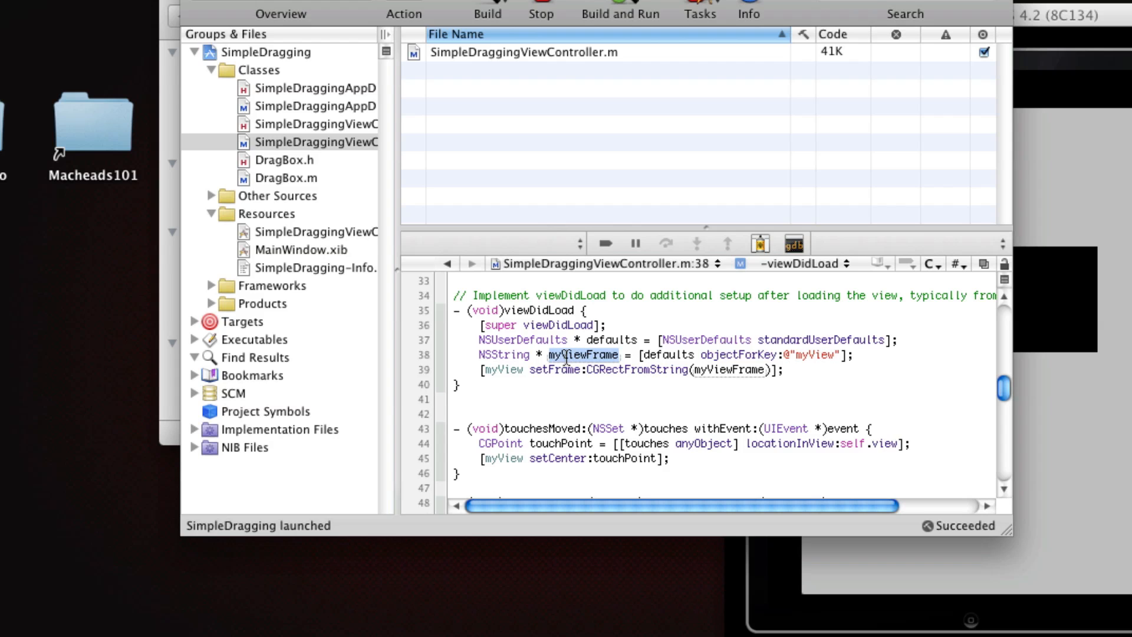
double_click(729, 370)
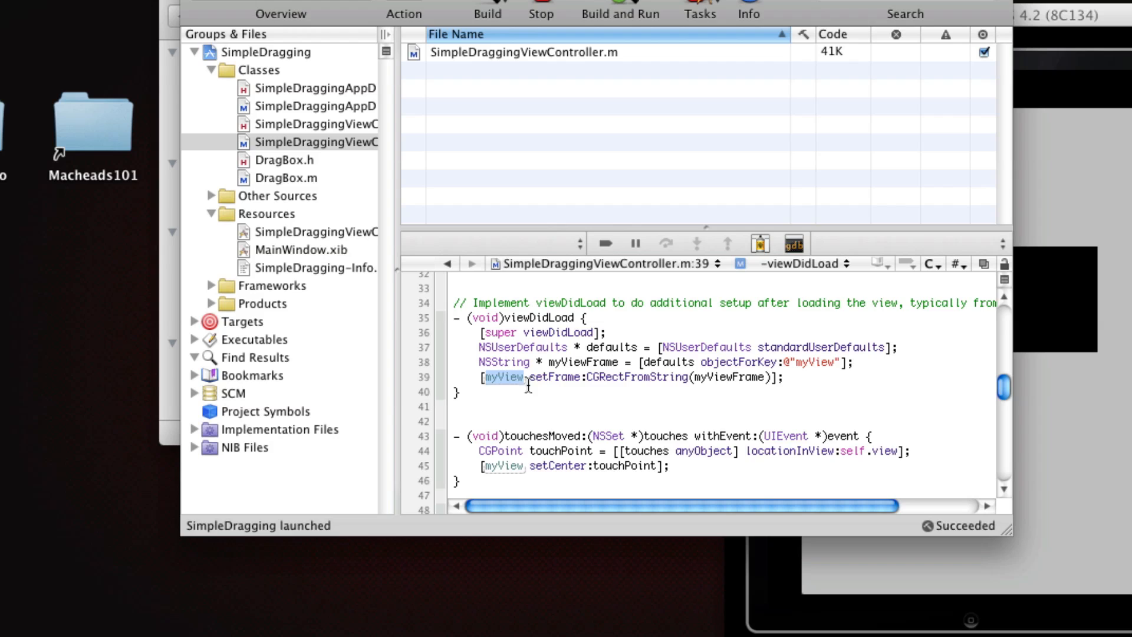
mouse_move(808, 379)
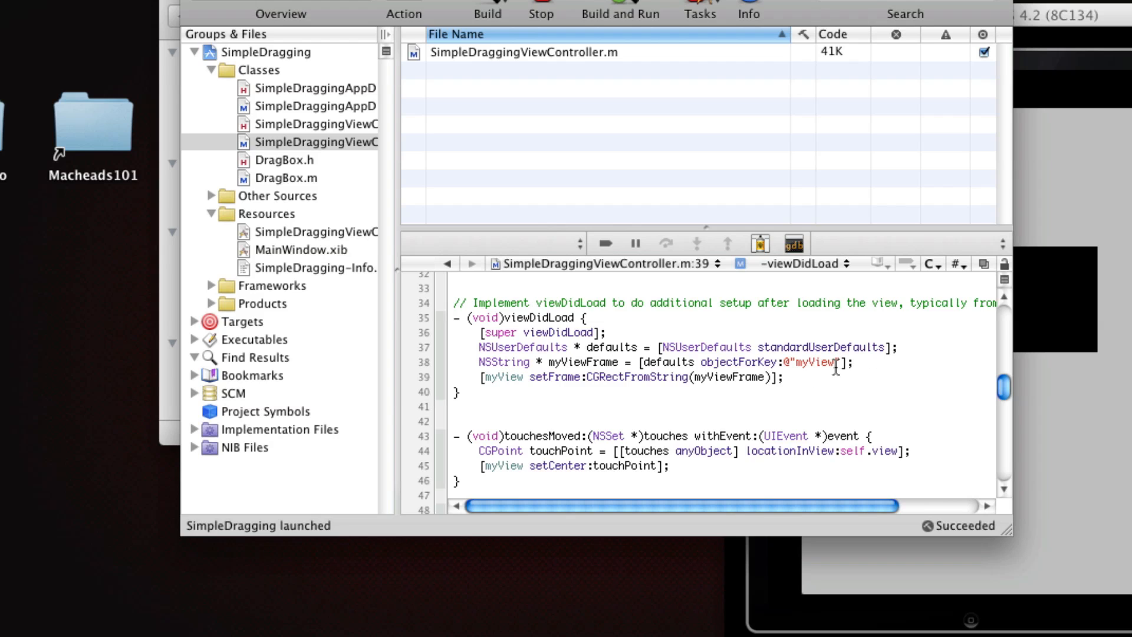
text(if (myViewFrame)
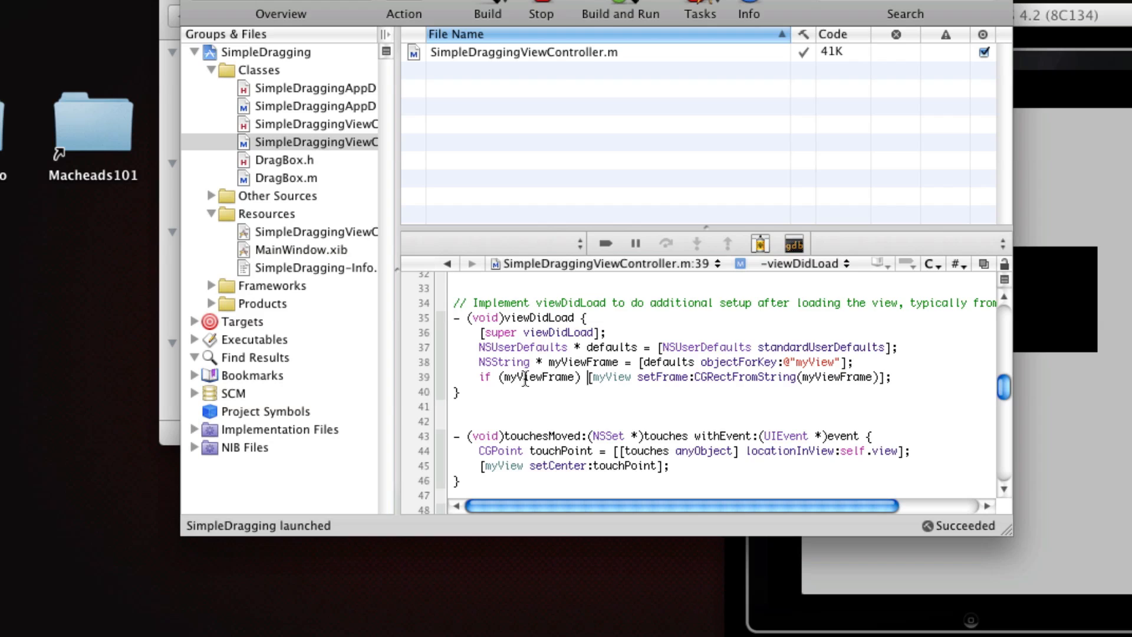
double_click(574, 361)
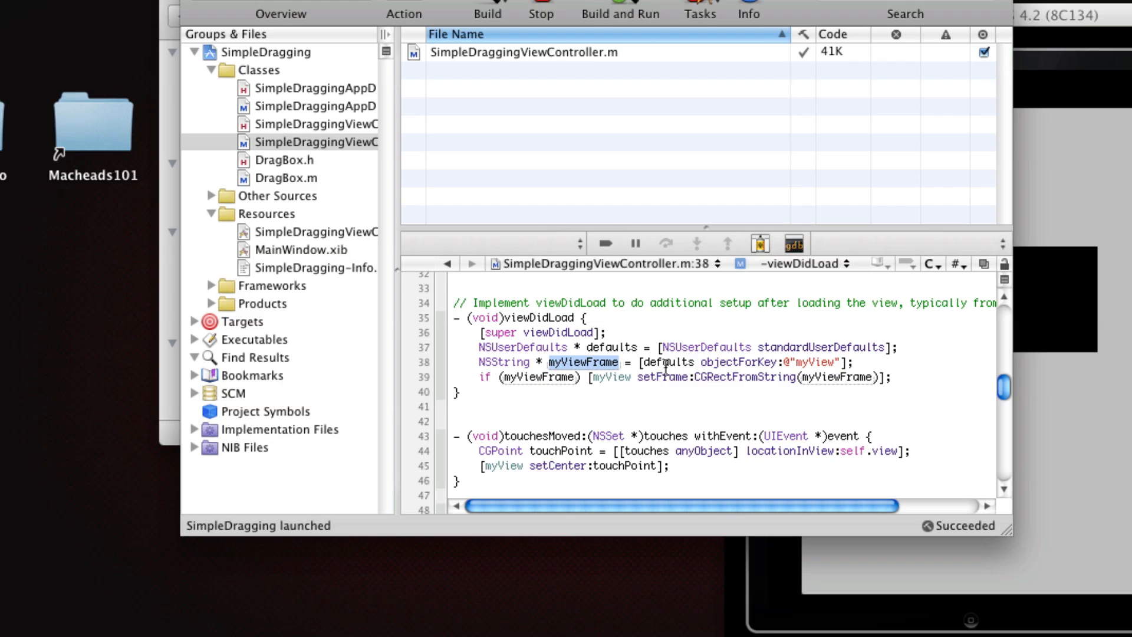
scroll(down, 3)
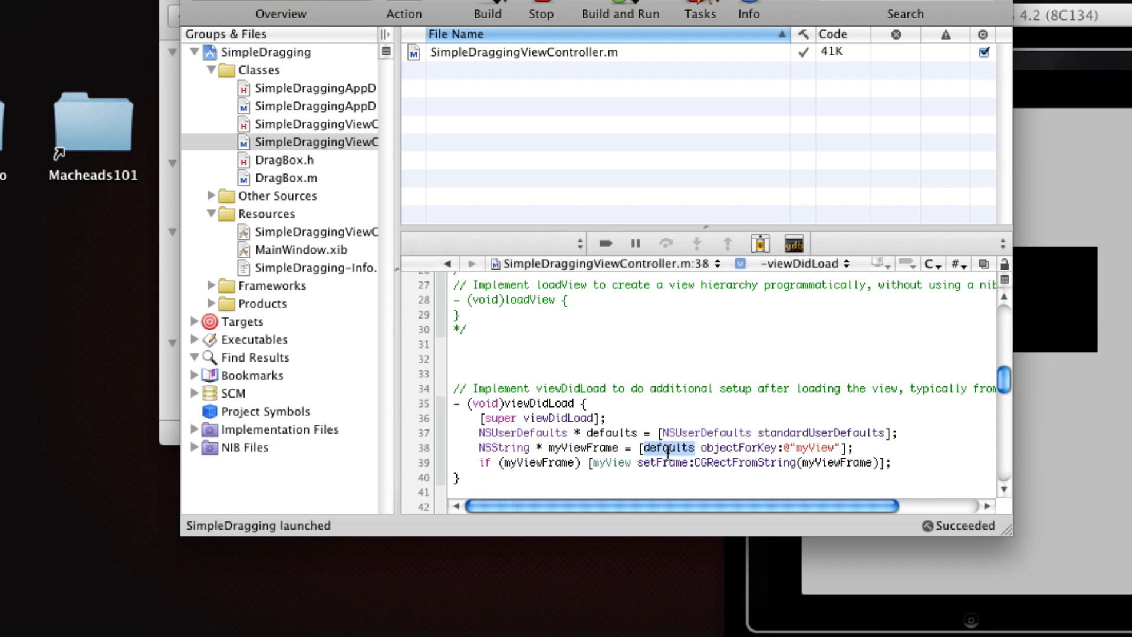
click(665, 448)
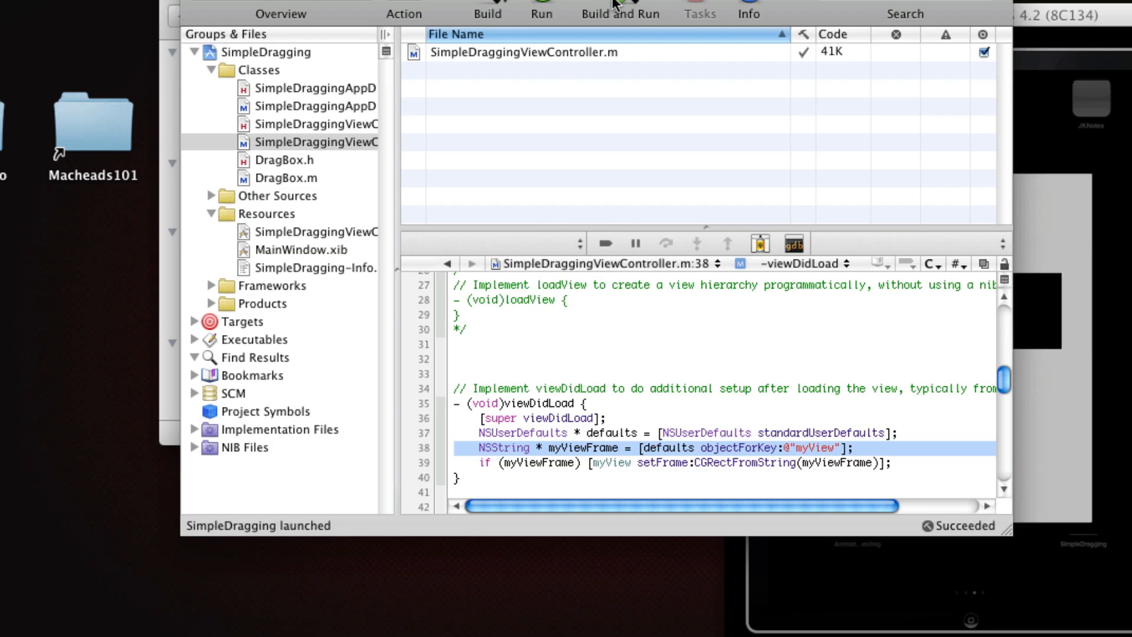
Delete SimpleDragging from the simulator home screen, then rebuild and relaunch it
click(619, 12)
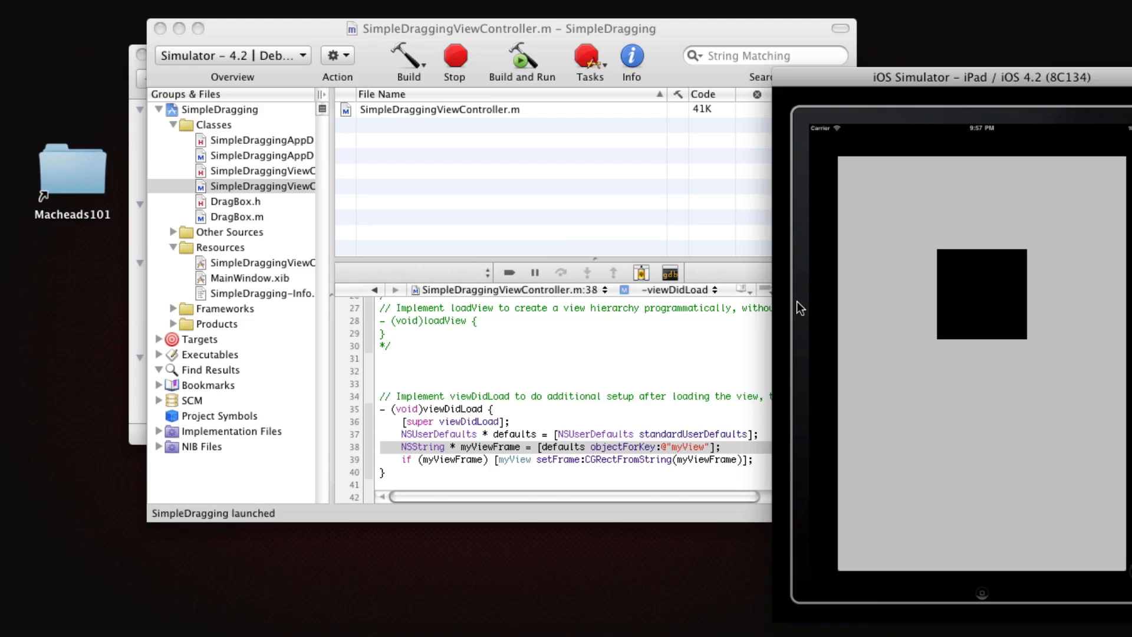
mouse_move(992, 378)
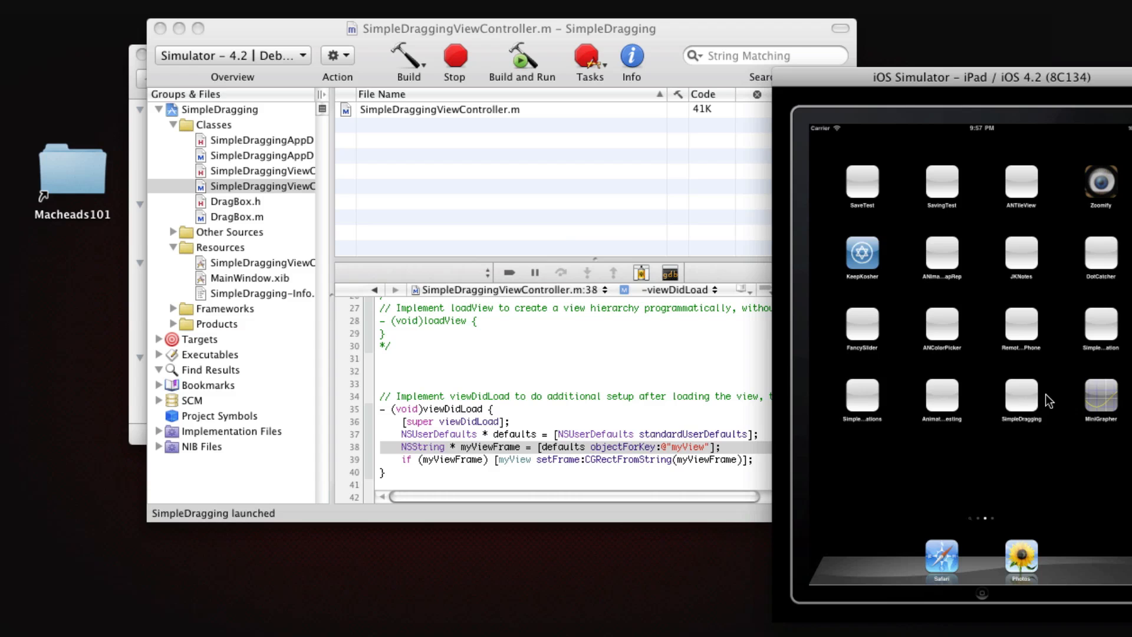
click(1020, 393)
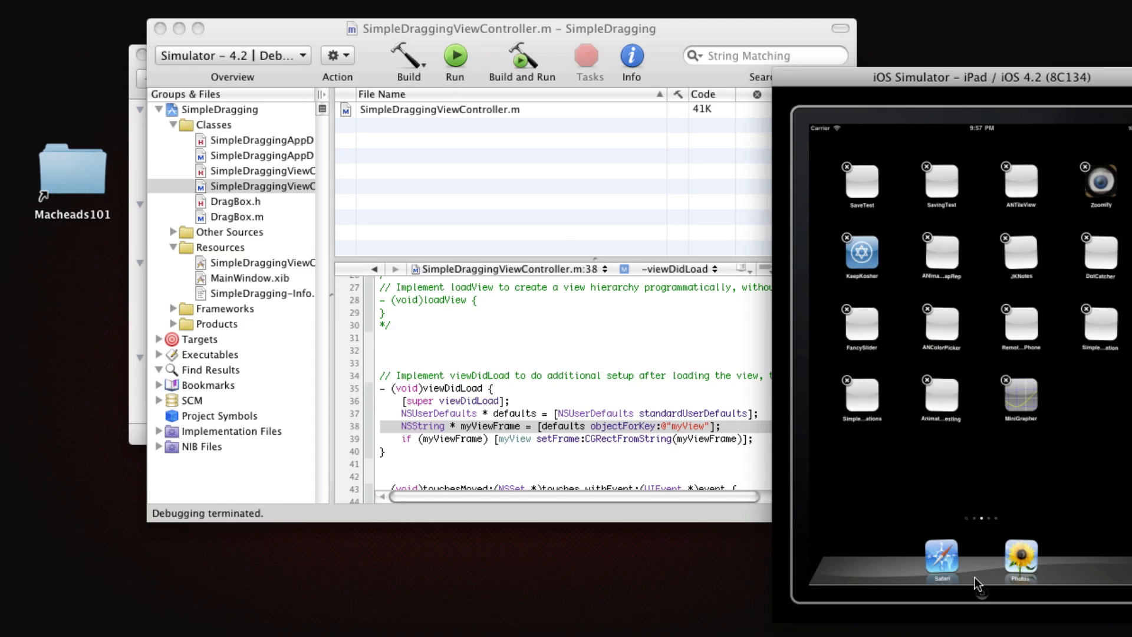
click(522, 56)
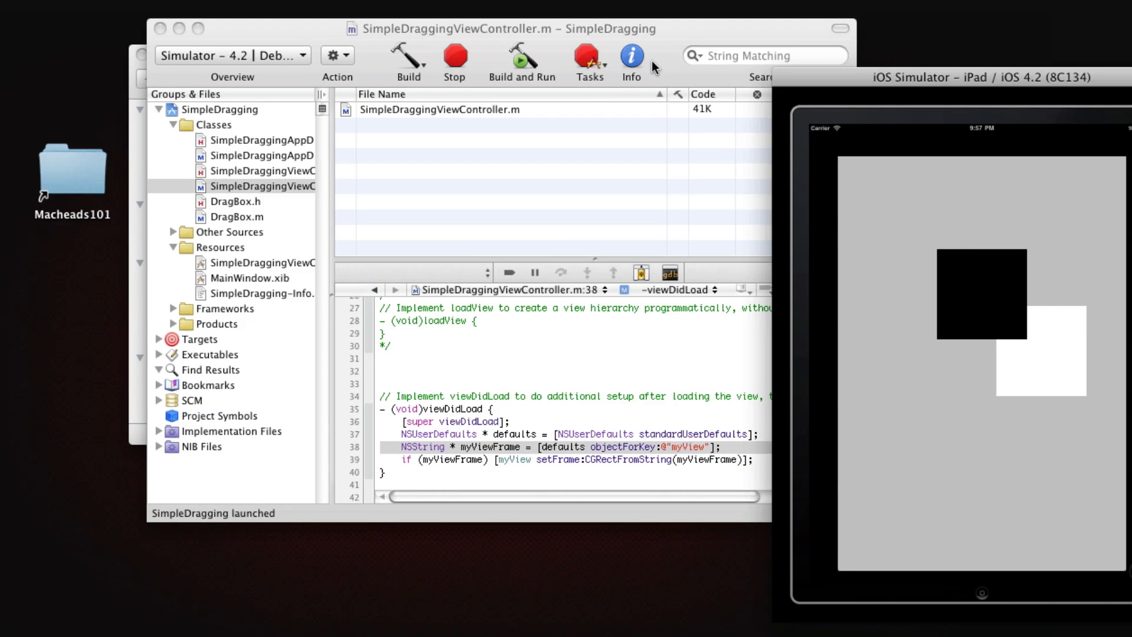
click(454, 56)
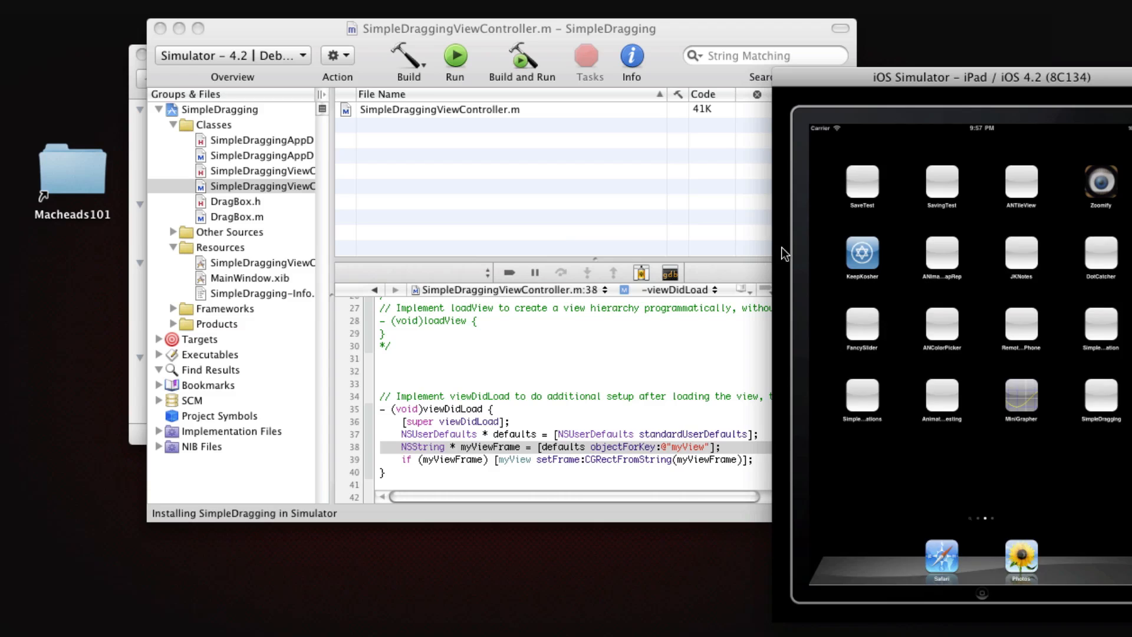
click(454, 55)
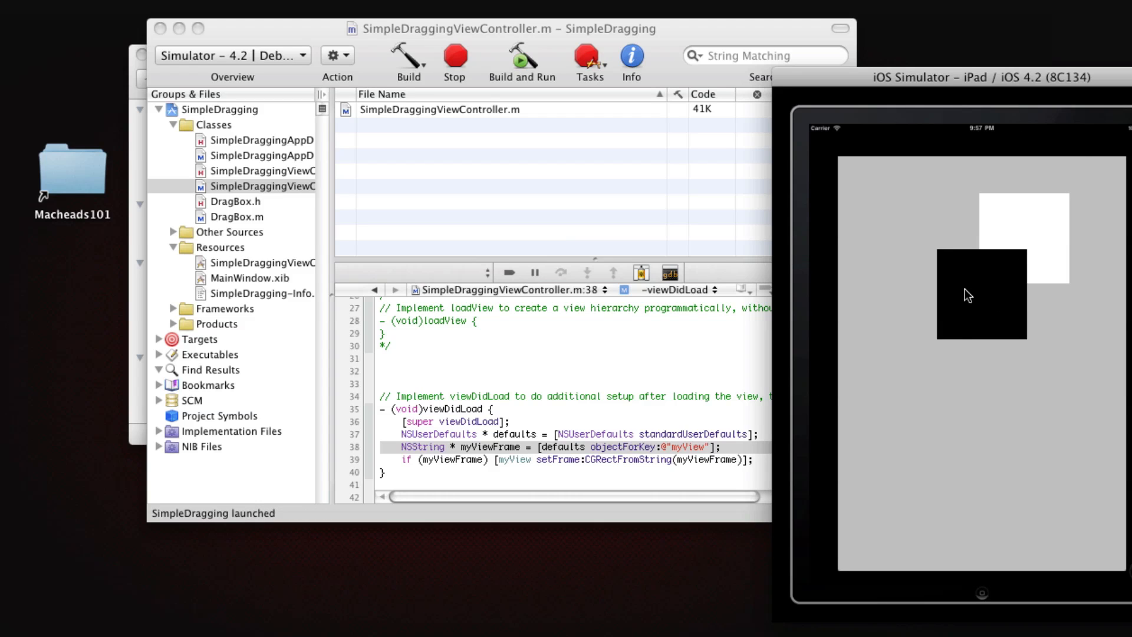
Drag the squares to new spots, leaving the white view at the lower left
drag(982, 293, 945, 463)
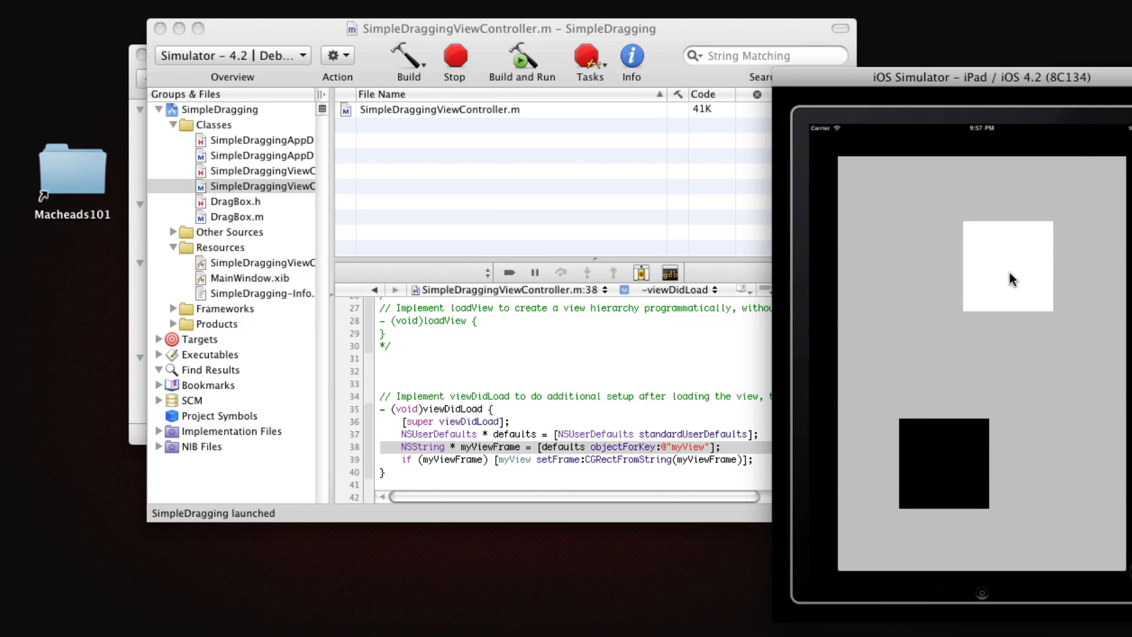
click(476, 61)
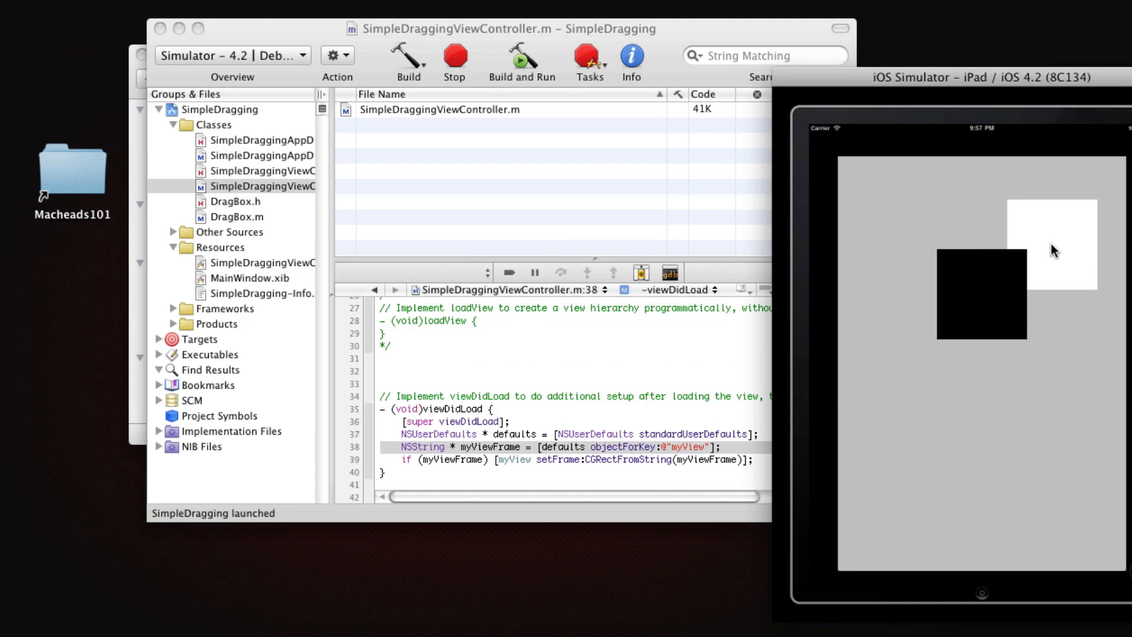
drag(1051, 245, 894, 525)
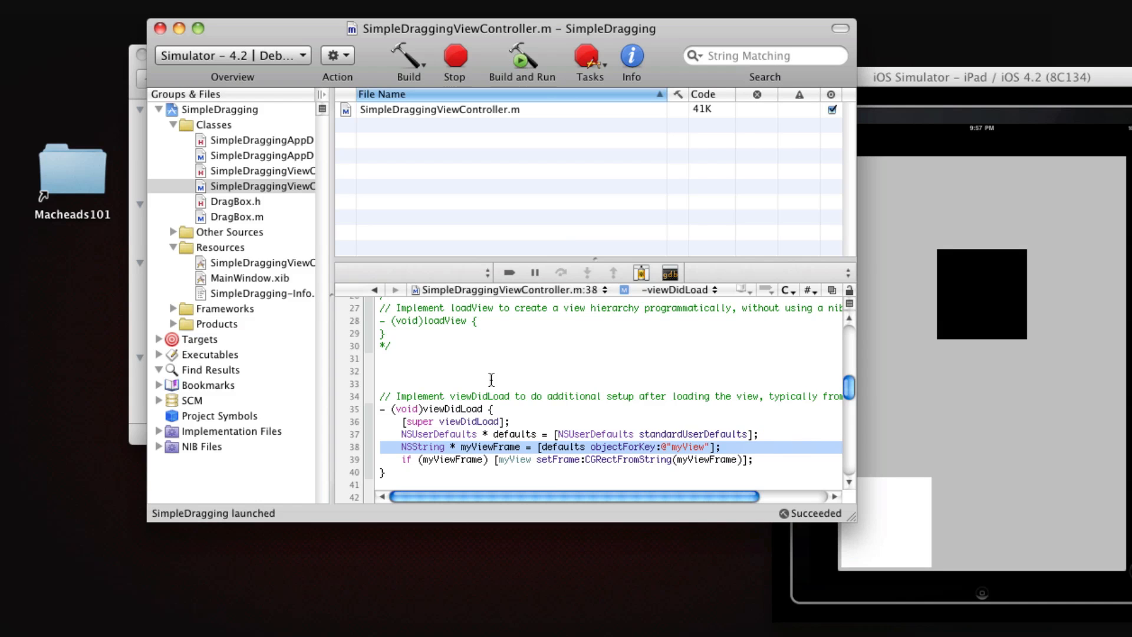
click(236, 216)
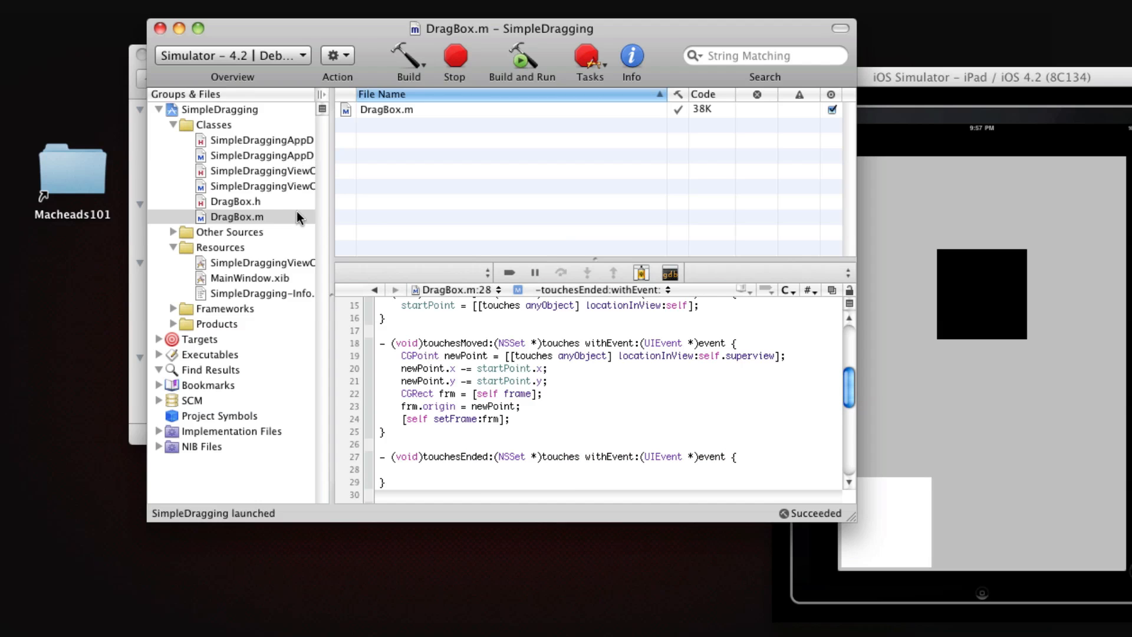
Add the user-defaults saving code to DragBox.m's touchesEnded under the key 'dragBox'
click(260, 187)
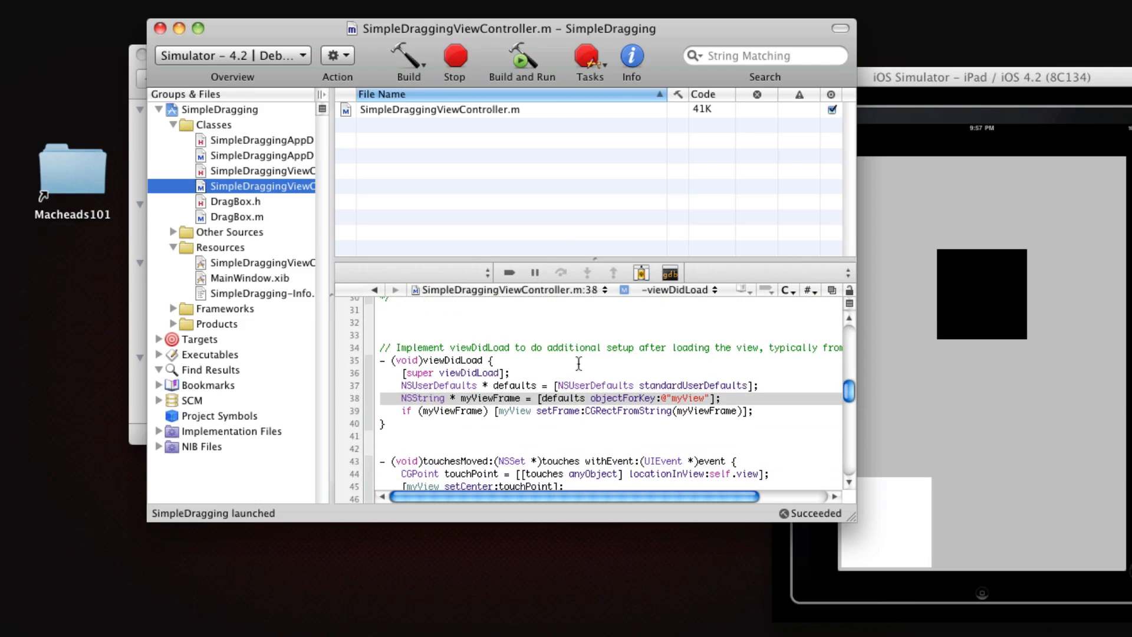
scroll(down, 3)
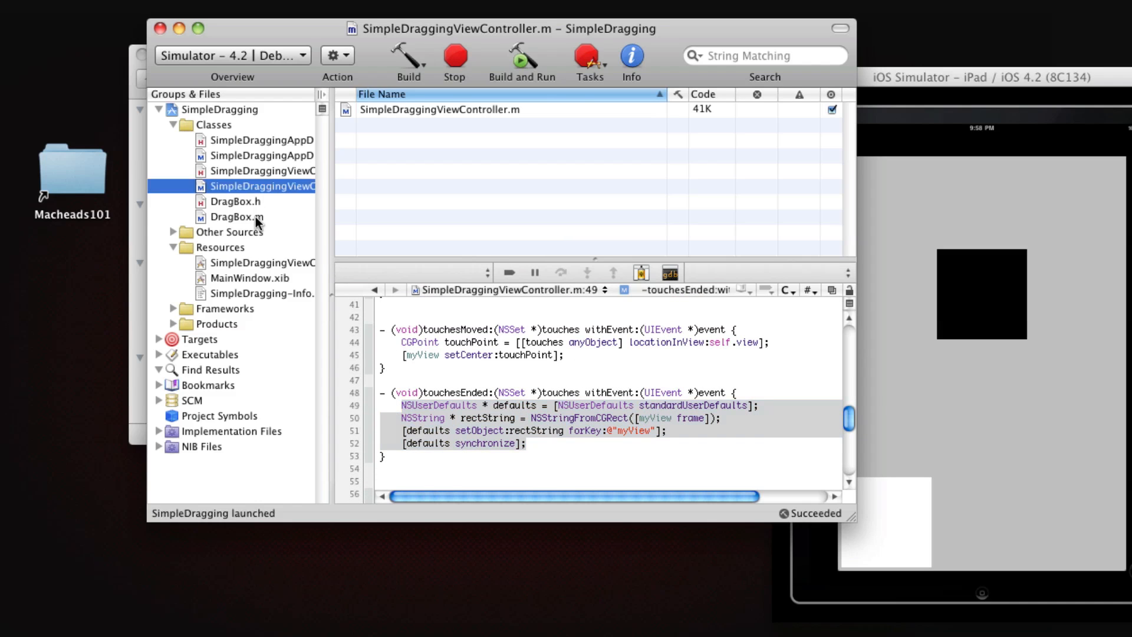
click(236, 217)
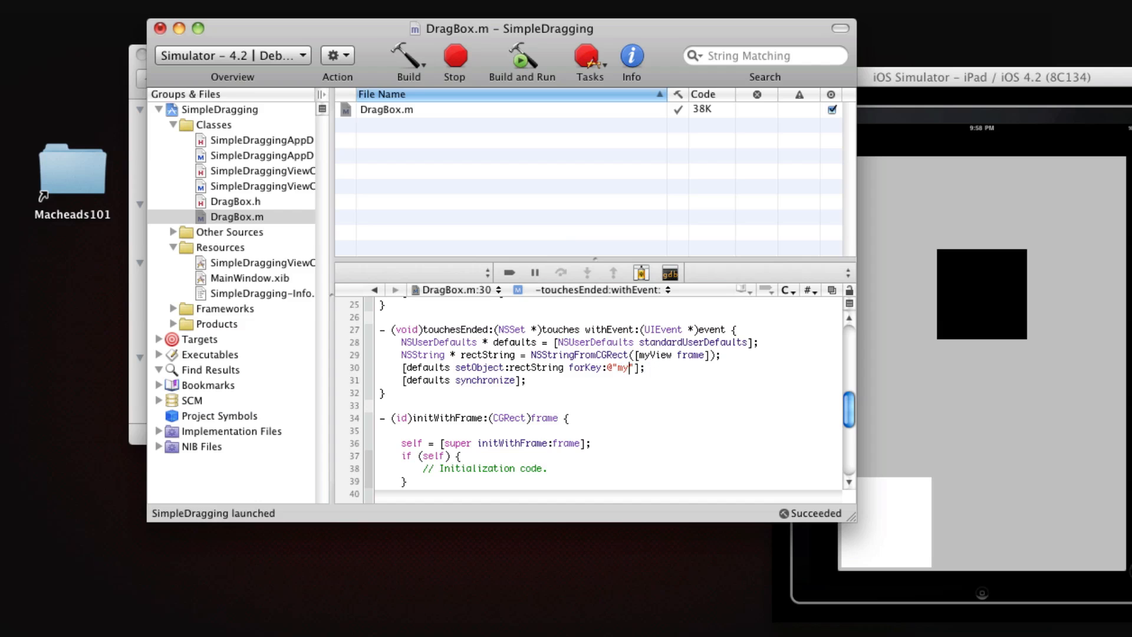
text(dragBox)
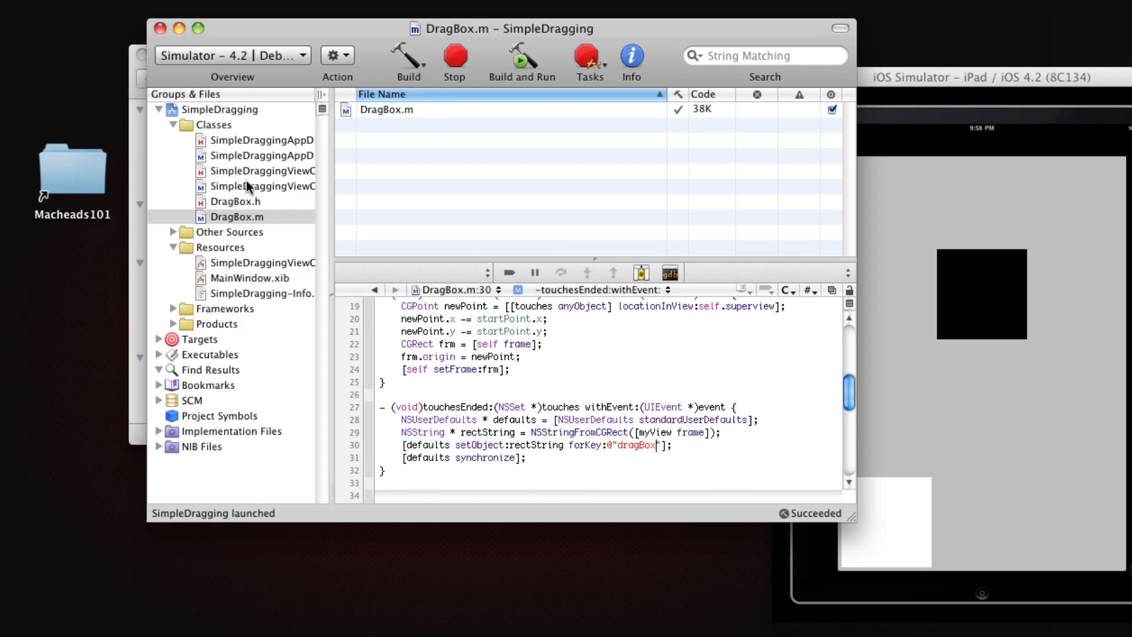
Duplicate viewDidLoad's frame-loading line as myDragFrame in the view controller
click(260, 185)
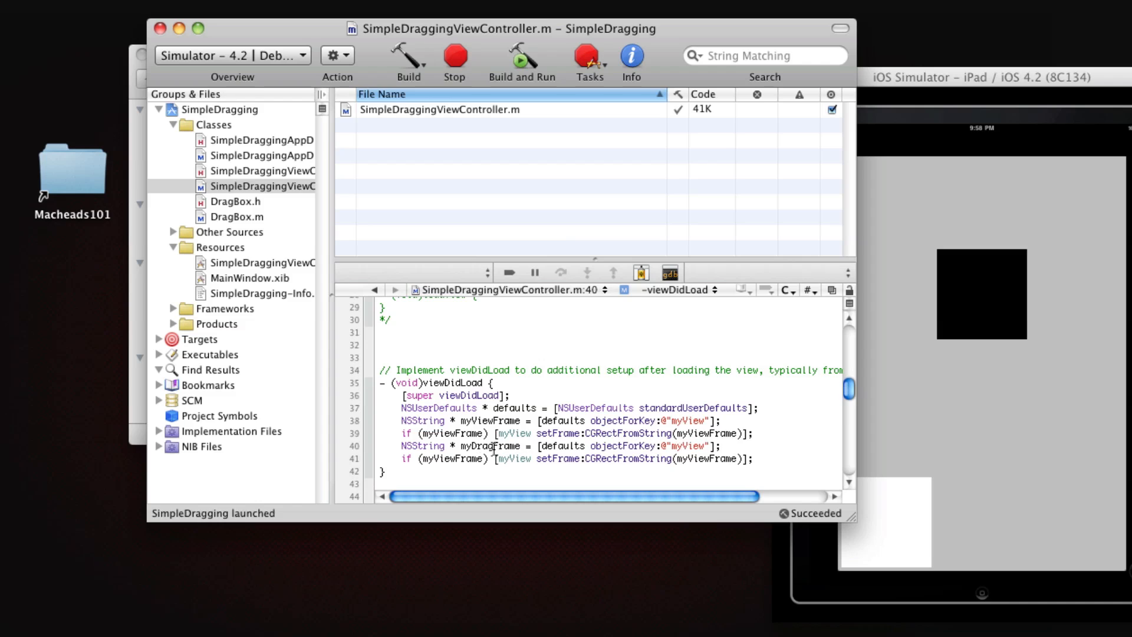
click(236, 216)
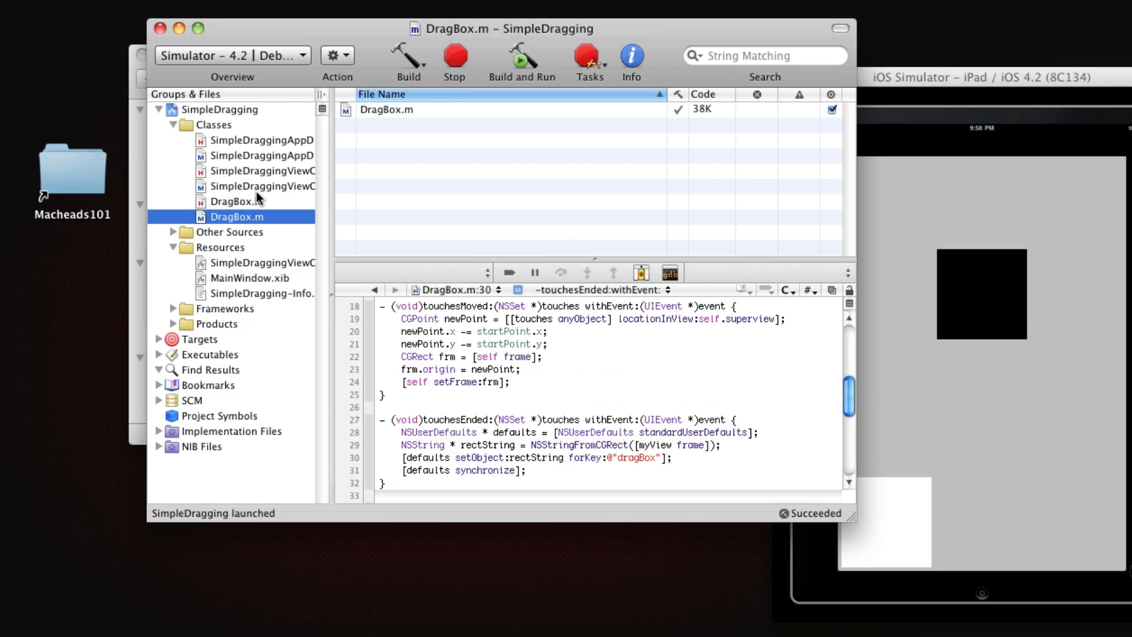
click(260, 186)
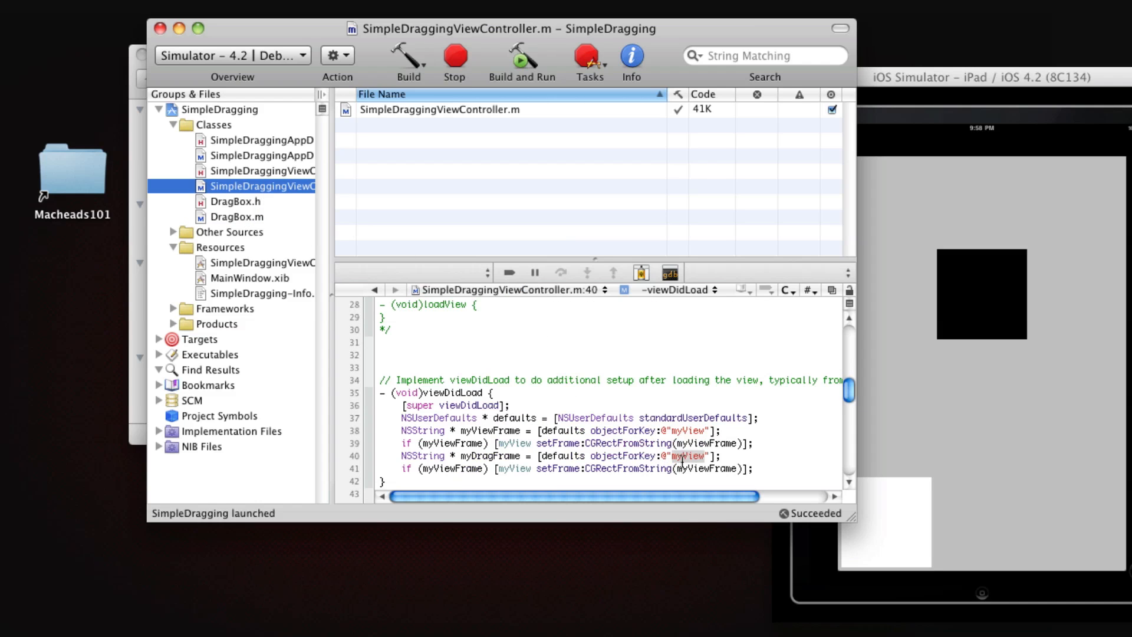
text(dragBox"];)
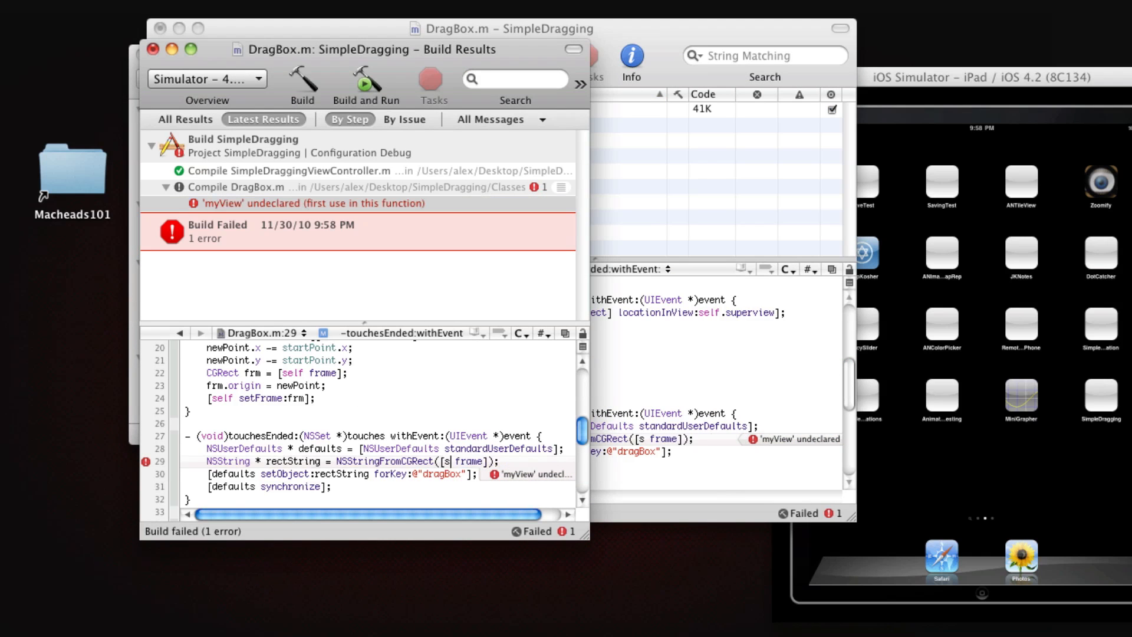
Save [self frame] instead of myView's frame in DragBox.m, then open DragBox.h
click(153, 49)
text(elf)
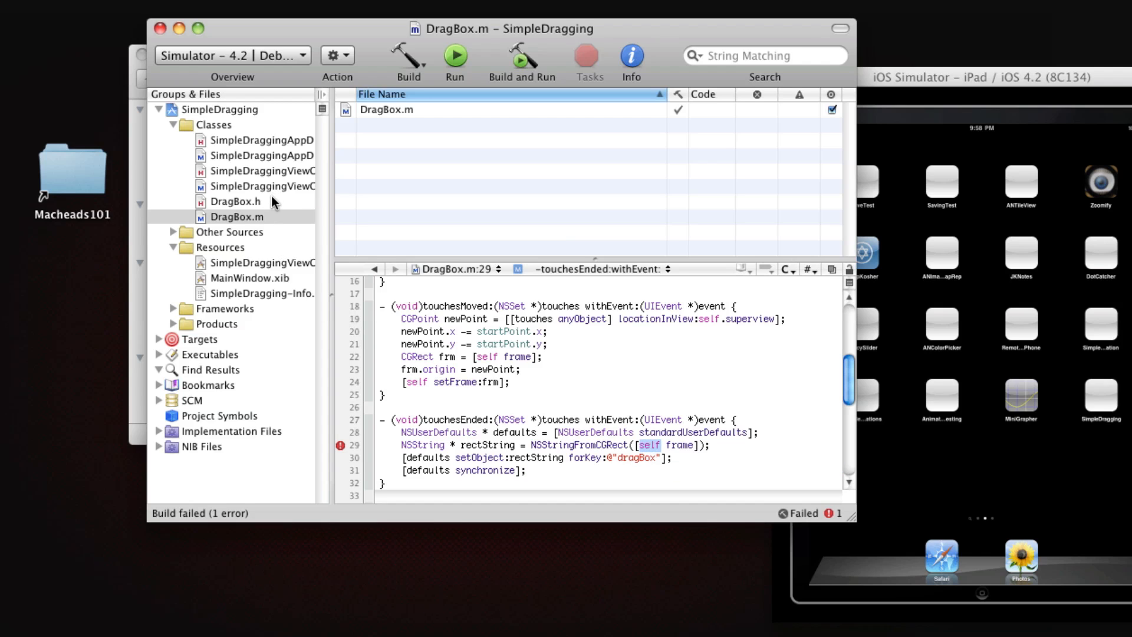
click(236, 201)
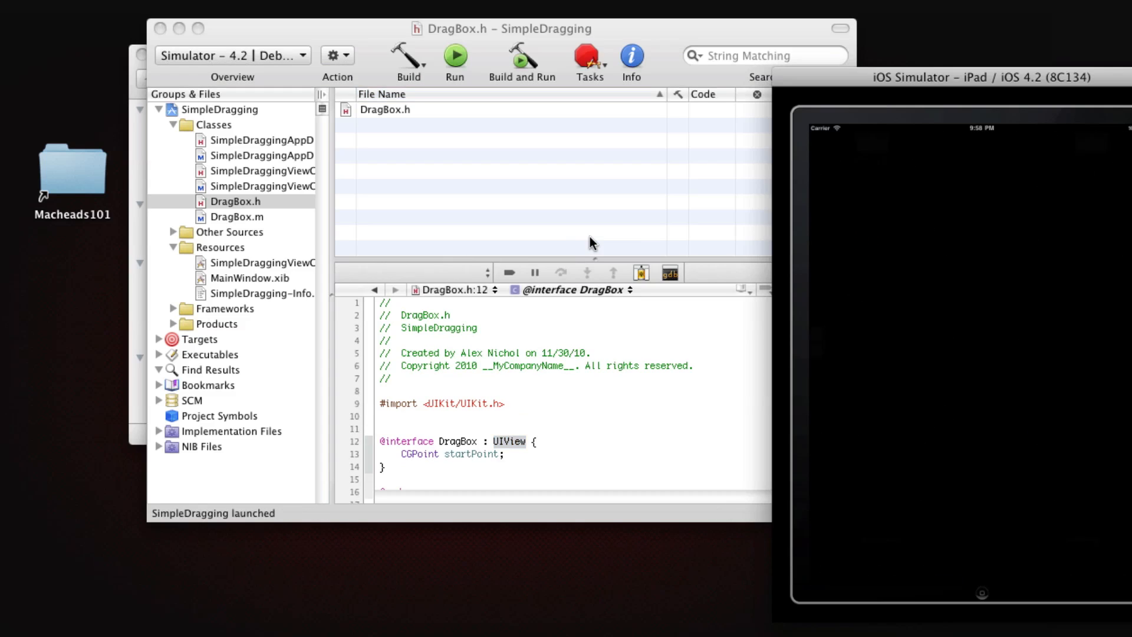
Relaunch SimpleDragging in the iPad Simulator and select UIView in DragBox.h
click(455, 57)
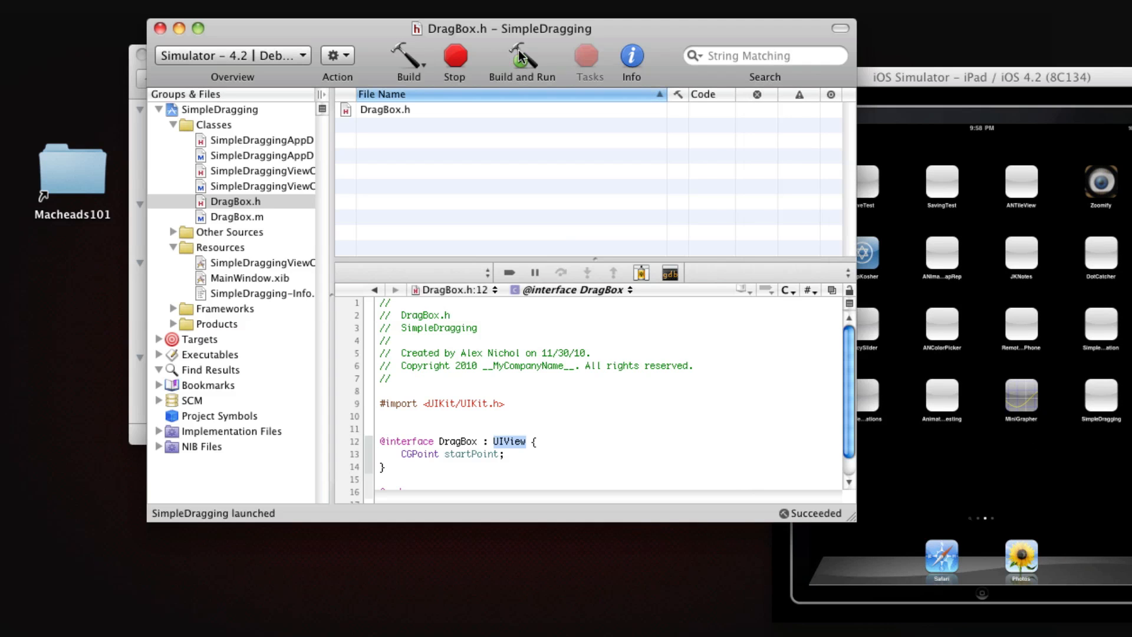
click(521, 57)
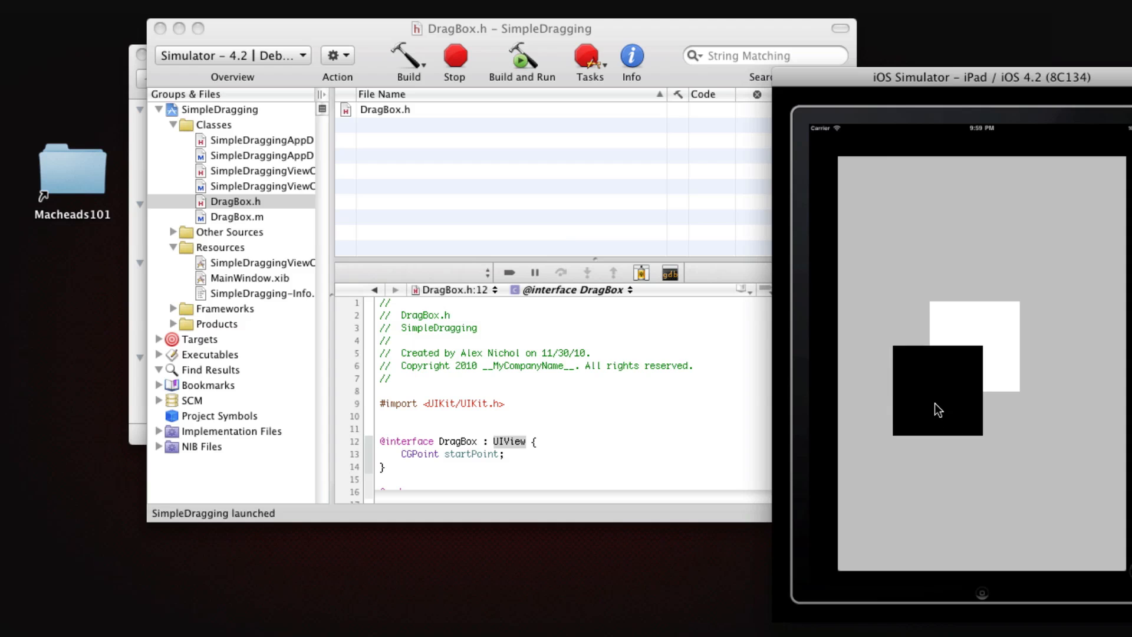
double_click(508, 441)
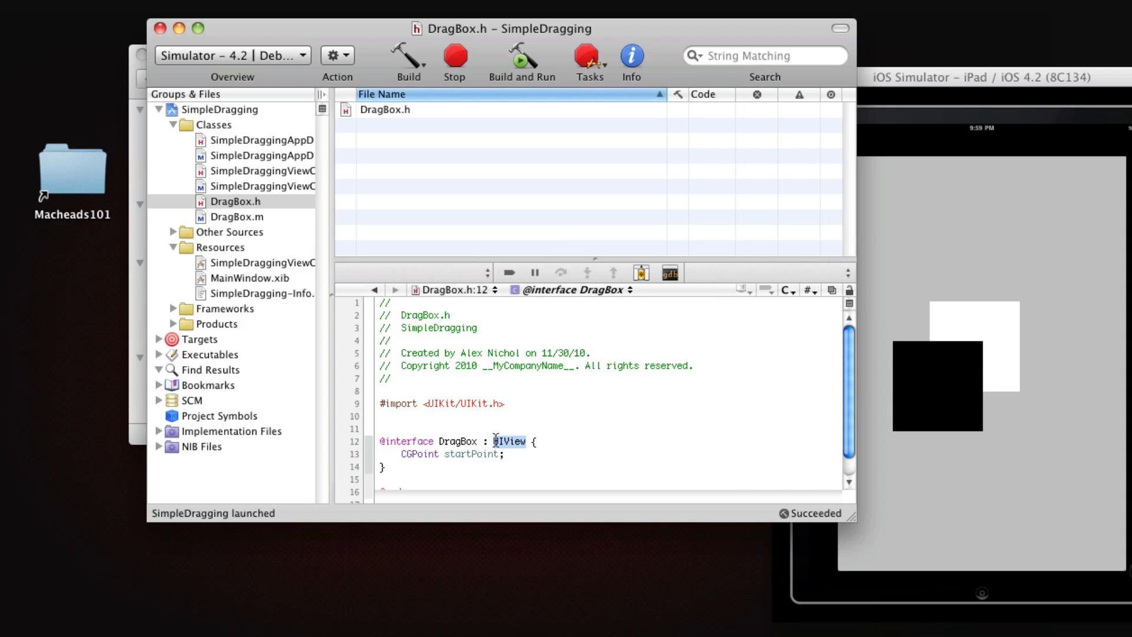
Review DragBox.m touchesEnded saving the box frame under the @"dragBox" key
click(236, 217)
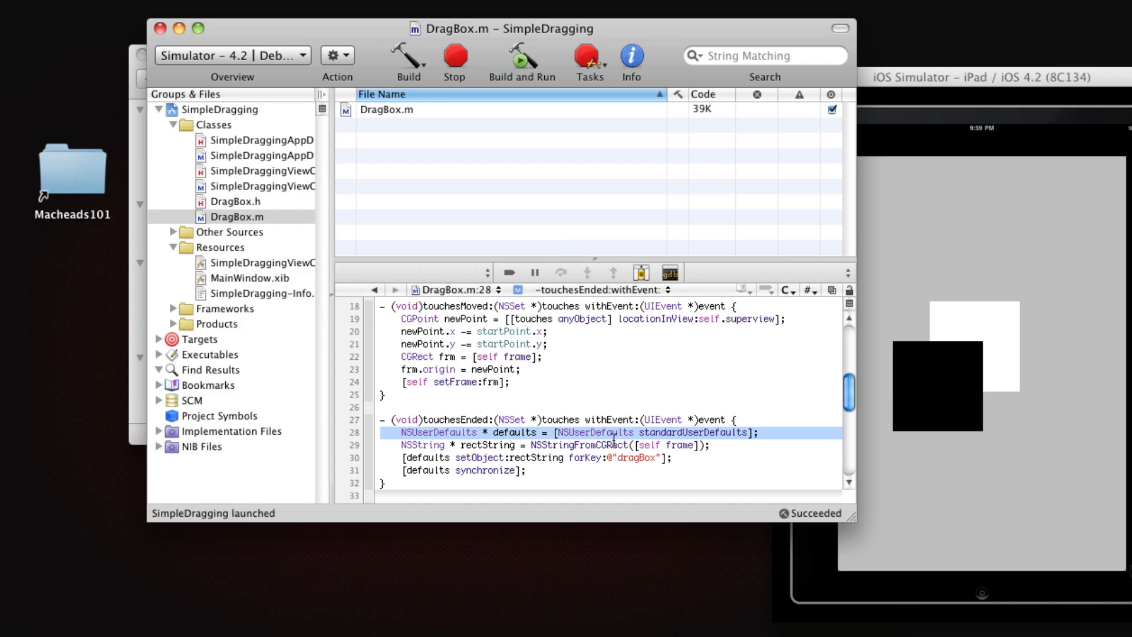
click(515, 432)
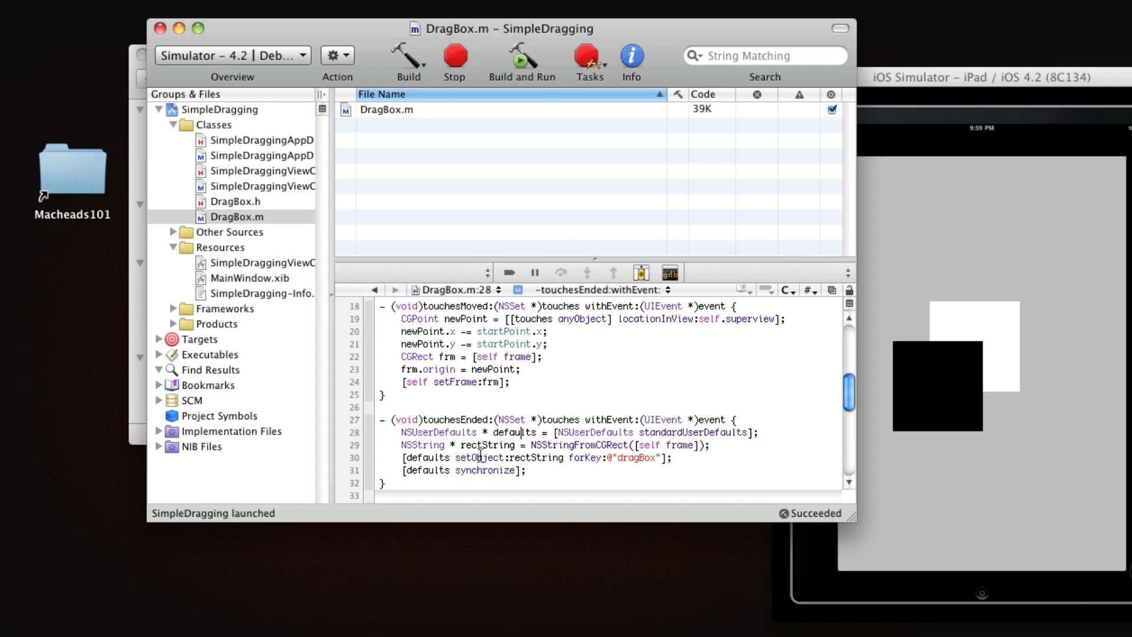
double_click(486, 444)
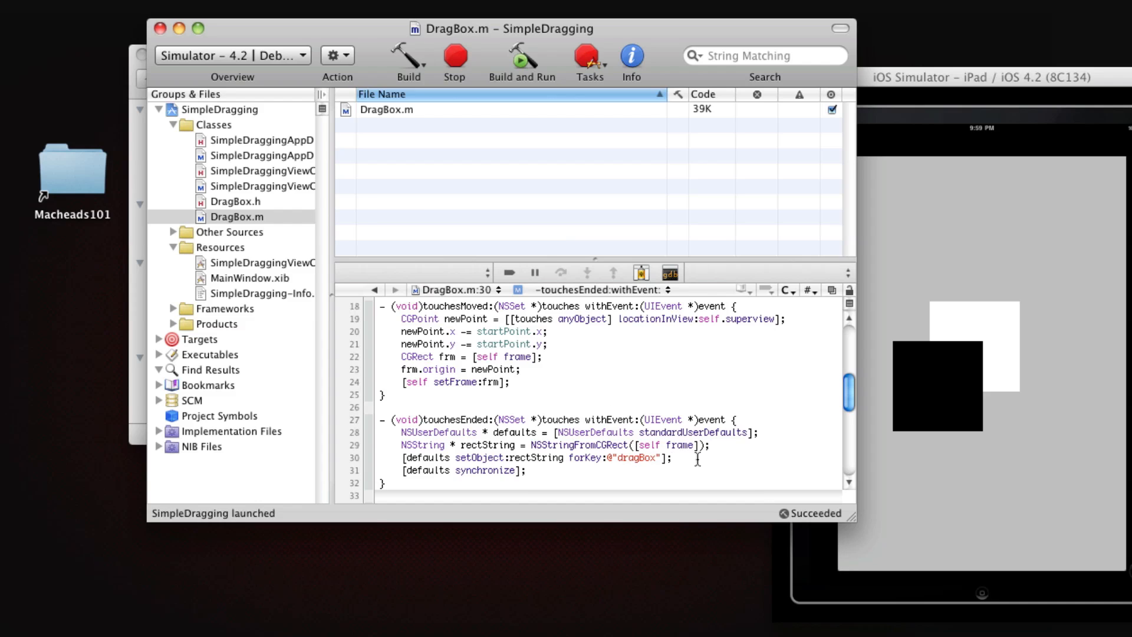
click(671, 459)
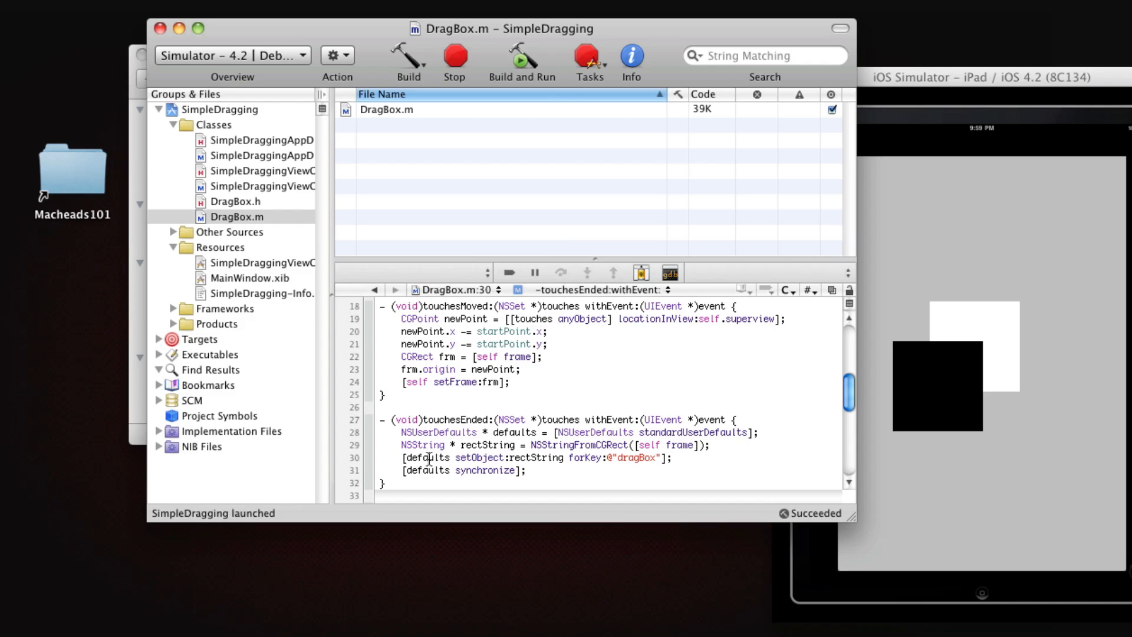
double_click(537, 457)
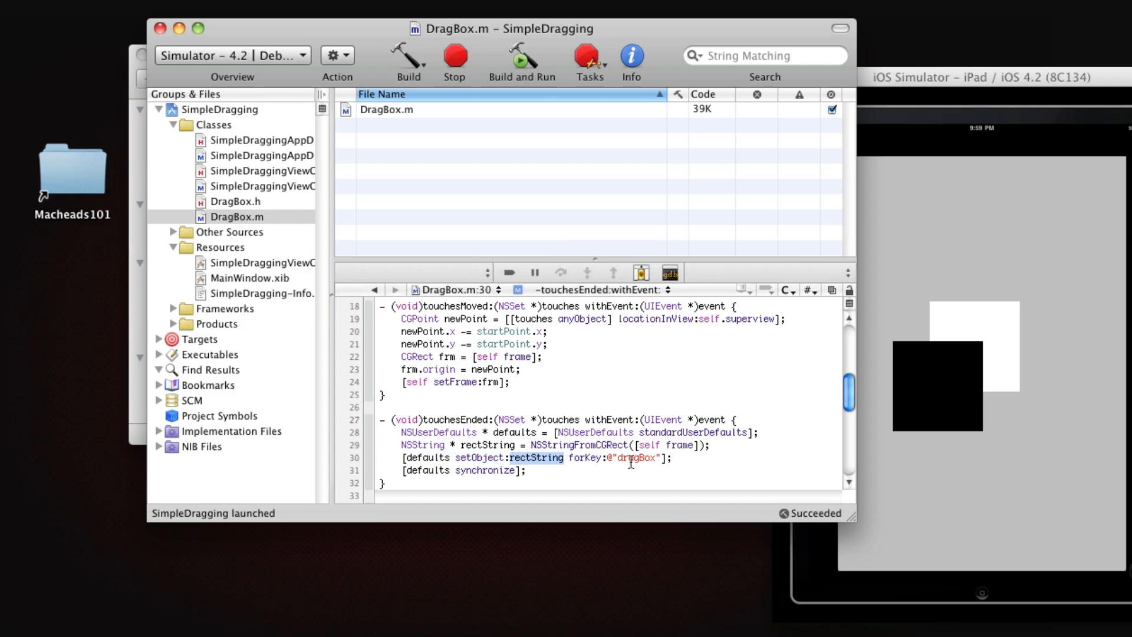
double_click(638, 458)
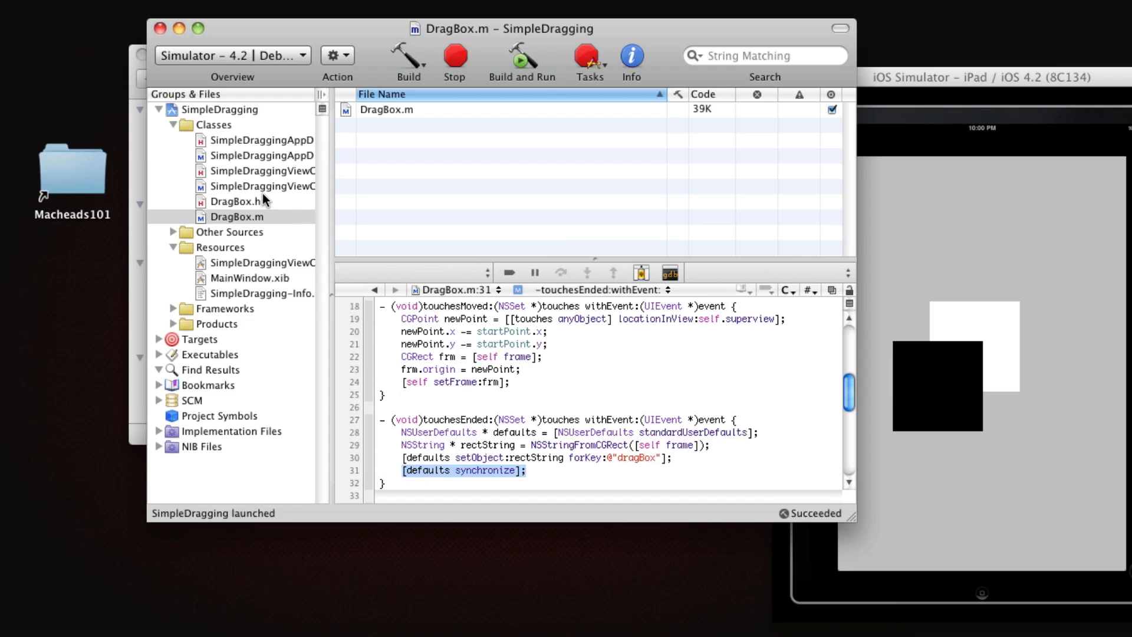
Regroup viewDidLoad to restore myView and myDrag frames in separate blocks
click(263, 186)
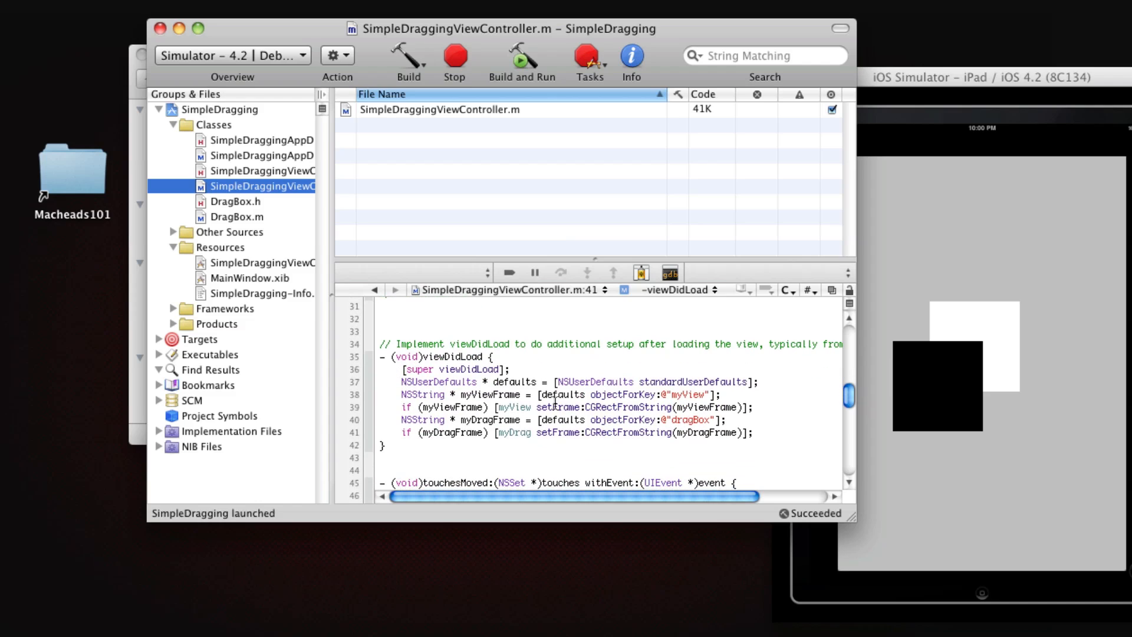
double_click(690, 419)
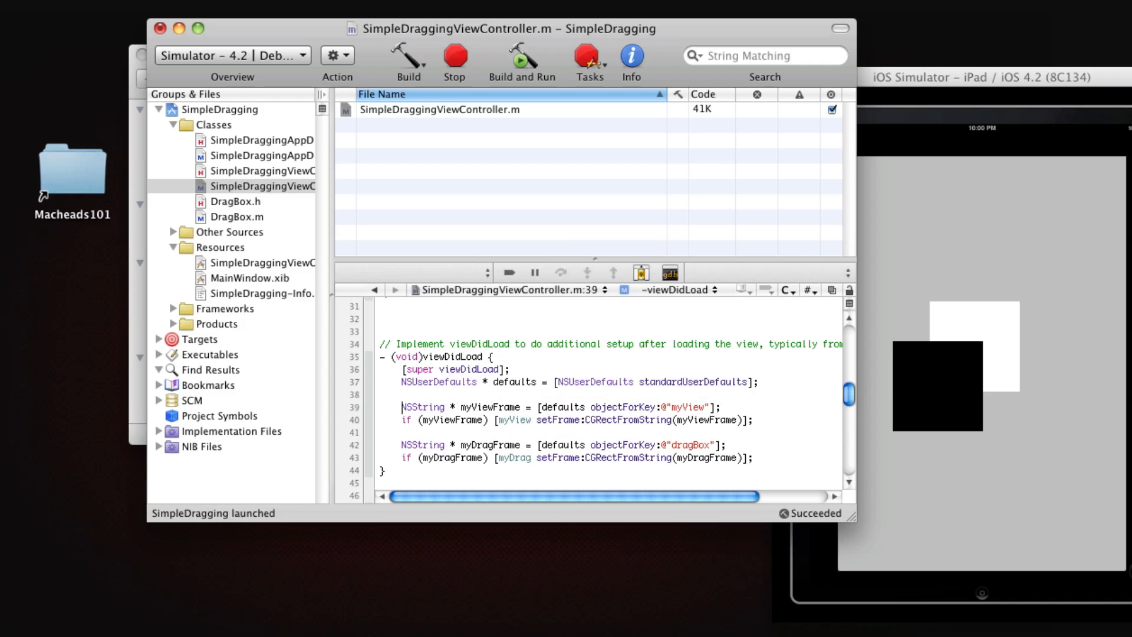
scroll(down, 3)
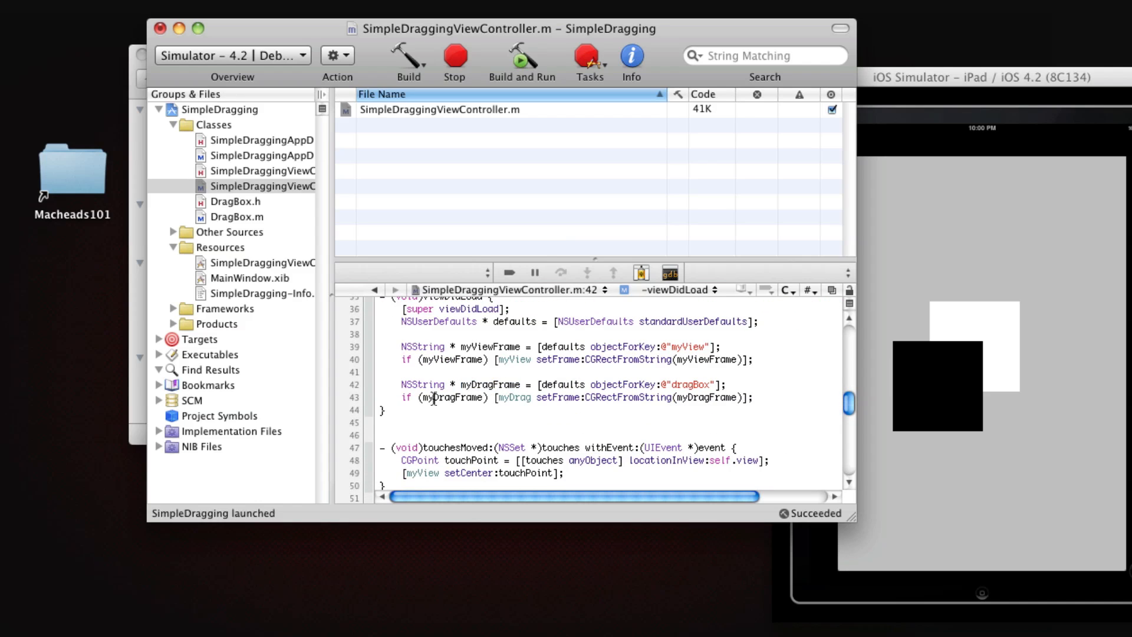
scroll(down, 3)
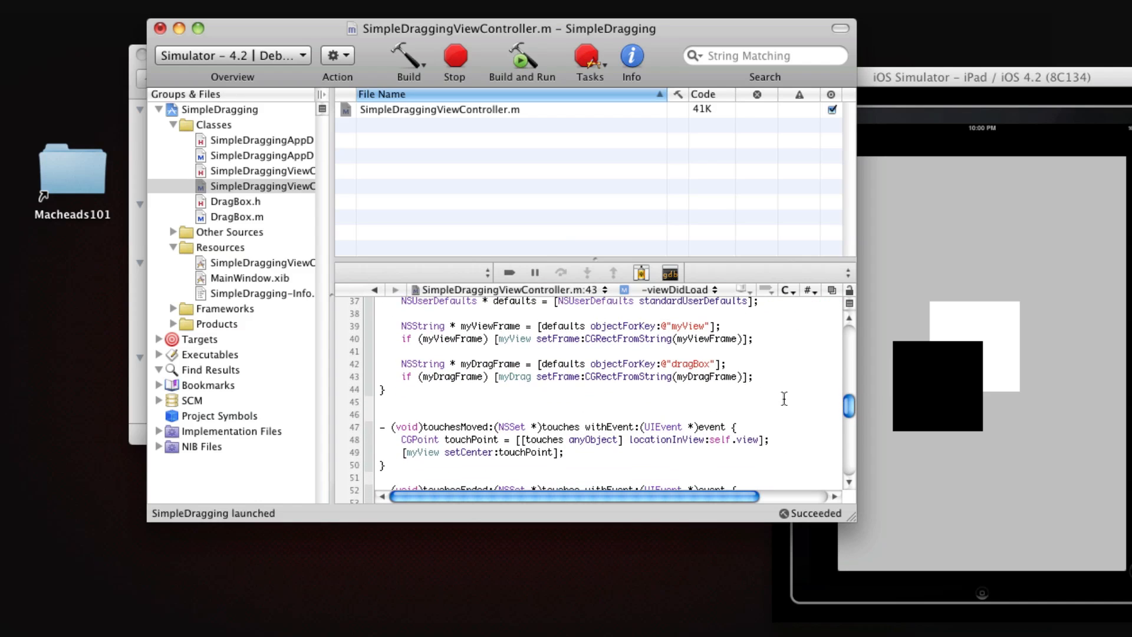